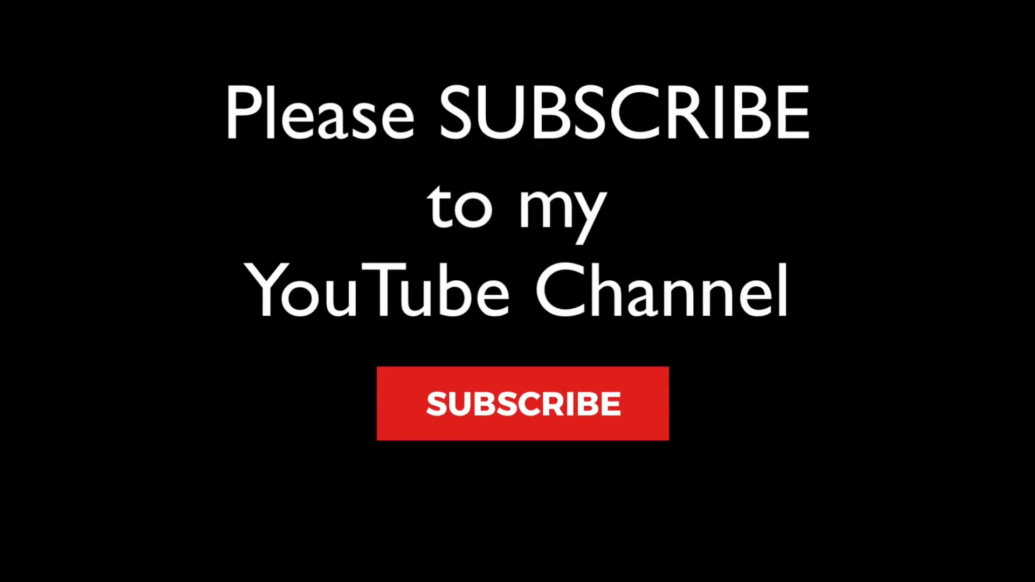
Step: Zoom the original photo to 1:1 on the tower edge and grainy night sky
{"action": "left_click", "coordinate": [524, 402]}
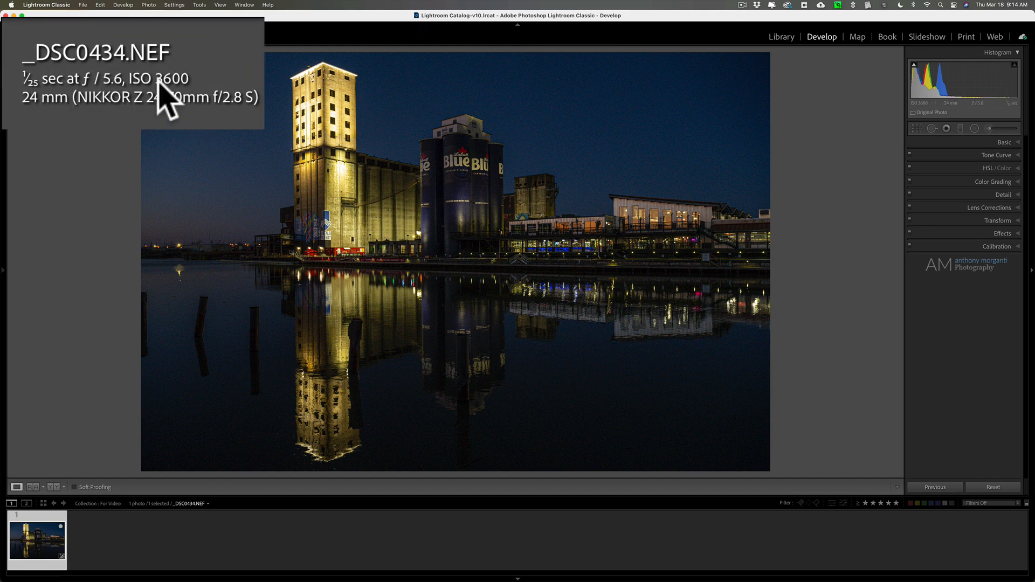
{"action": "mouse_move", "coordinate": [165, 106]}
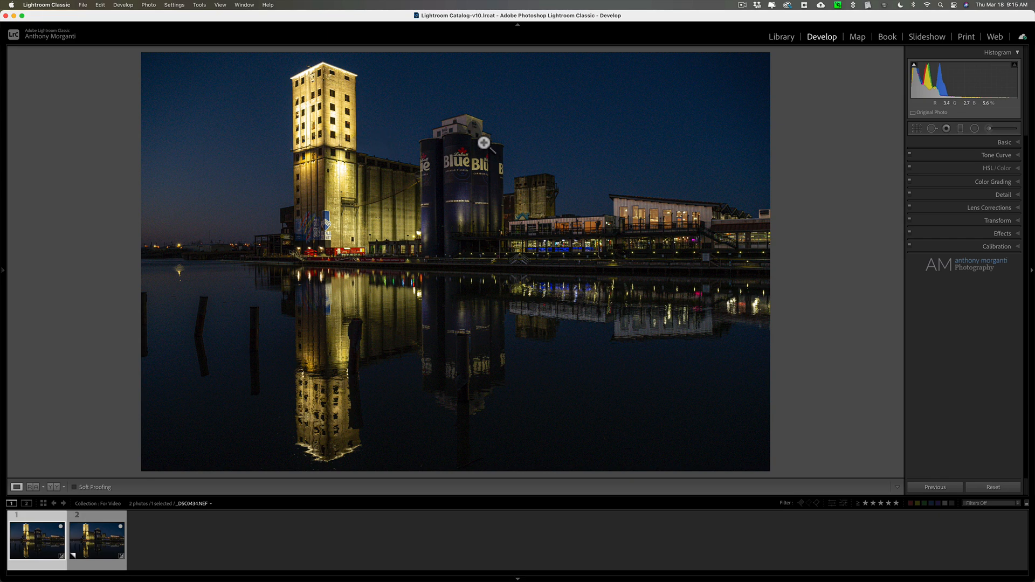
{"action": "mouse_move", "coordinate": [406, 143]}
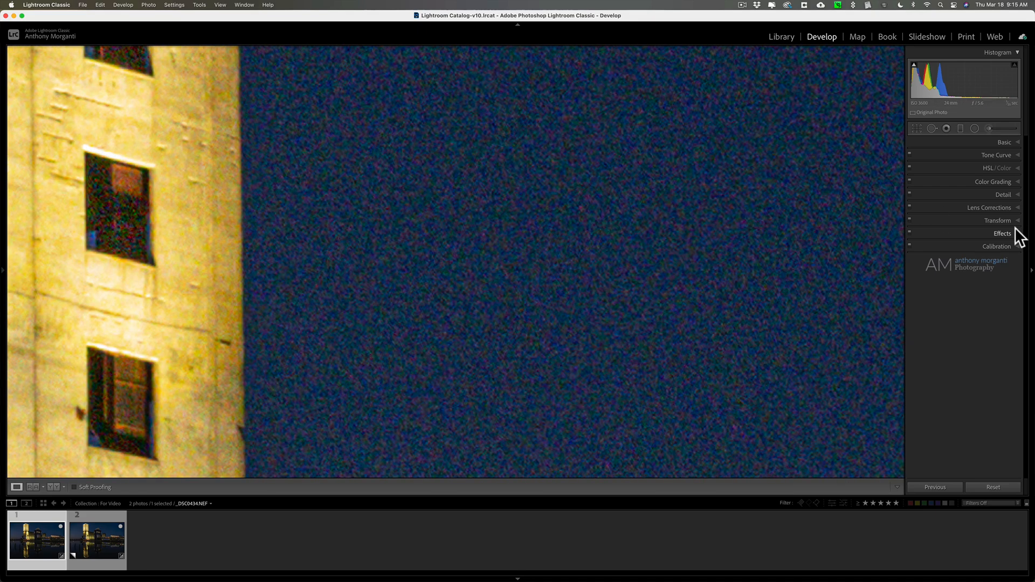
Step: Set Noise Reduction Color to 12 in the Detail panel, trying values from 4 to 11 first
{"action": "left_click", "coordinate": [1001, 194]}
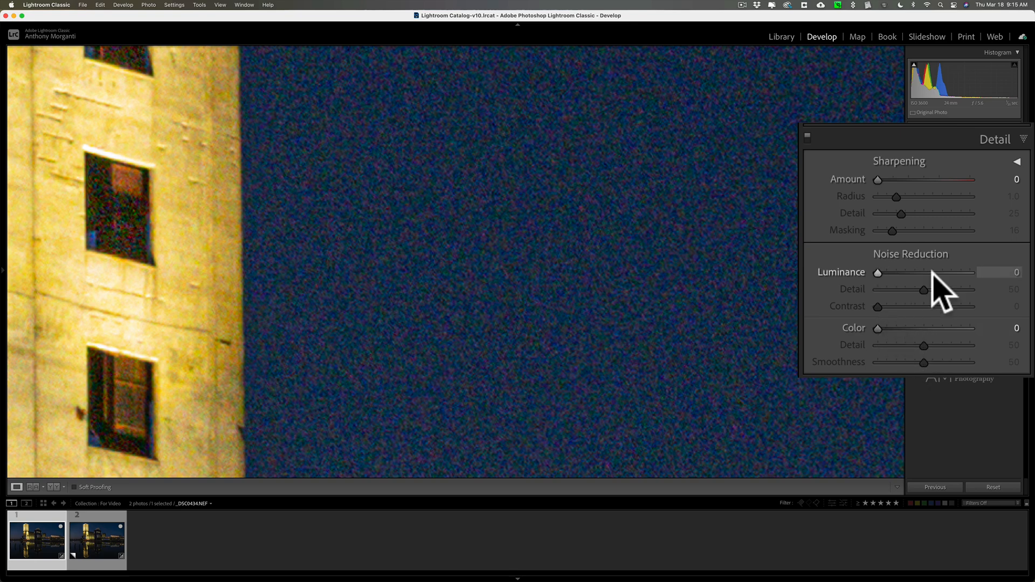
{"action": "mouse_move", "coordinate": [910, 240]}
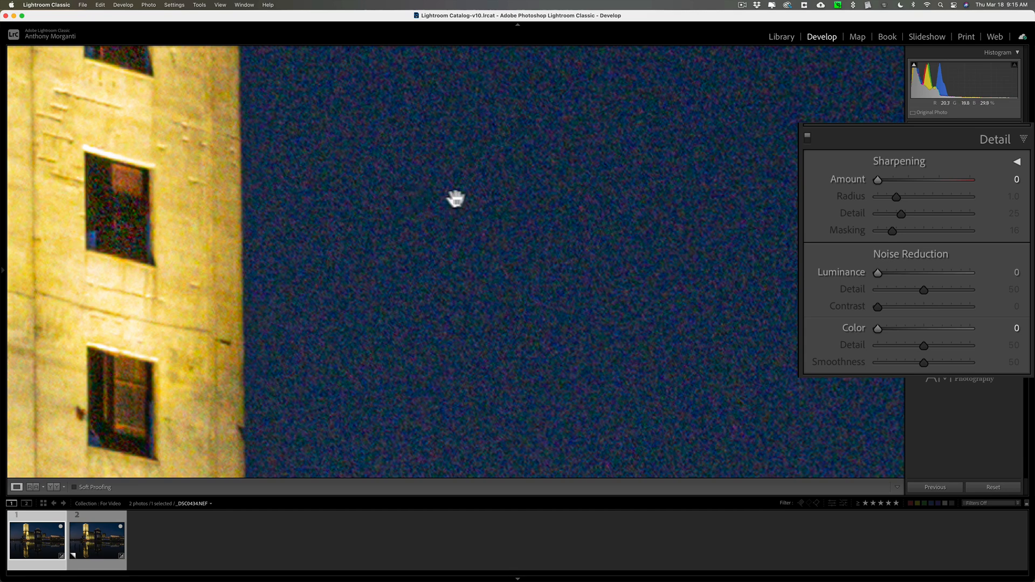
{"action": "mouse_move", "coordinate": [413, 198]}
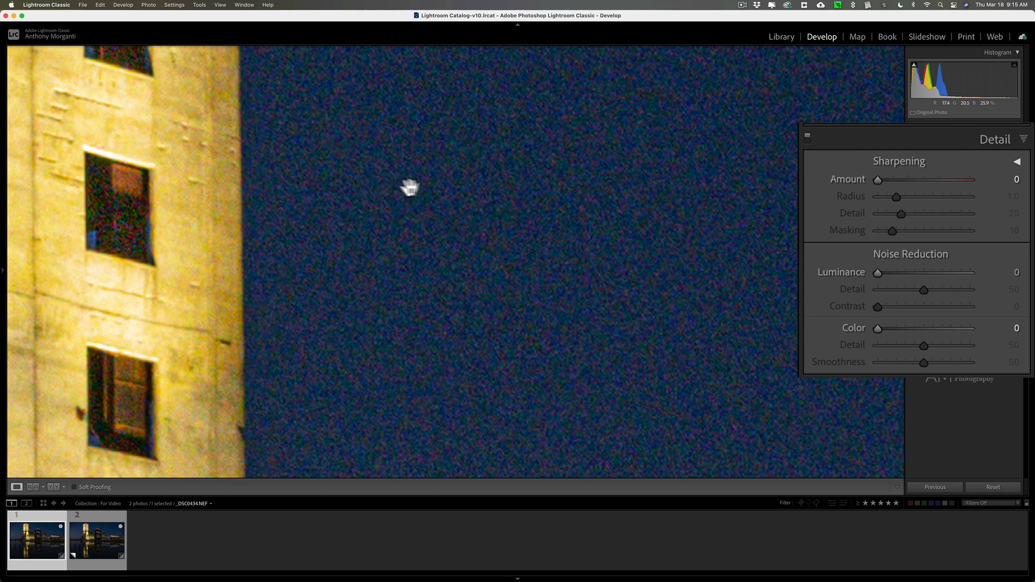
{"action": "mouse_move", "coordinate": [864, 339]}
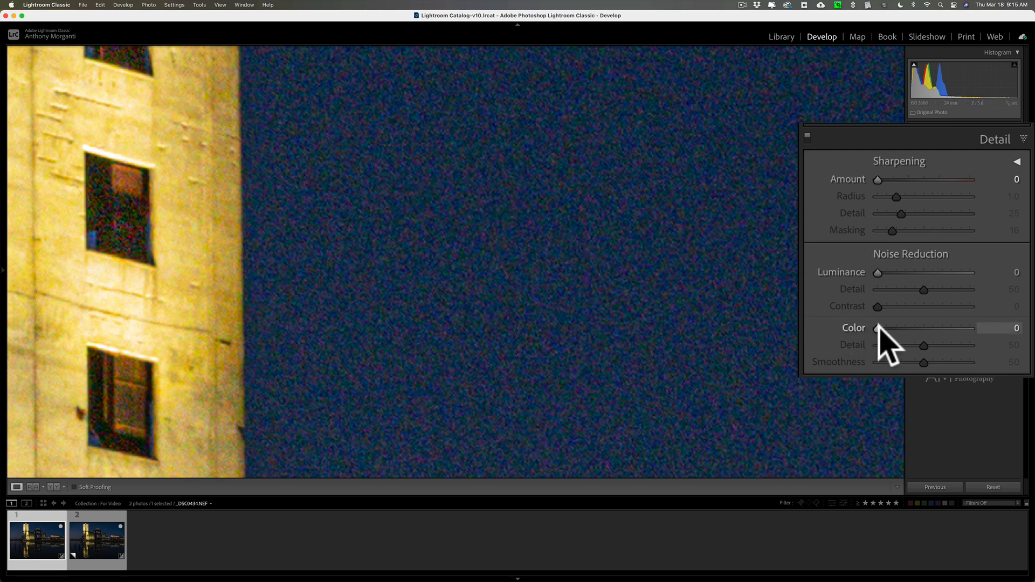
{"action": "left_click_drag", "start_coordinate": [874, 327], "coordinate": [887, 327]}
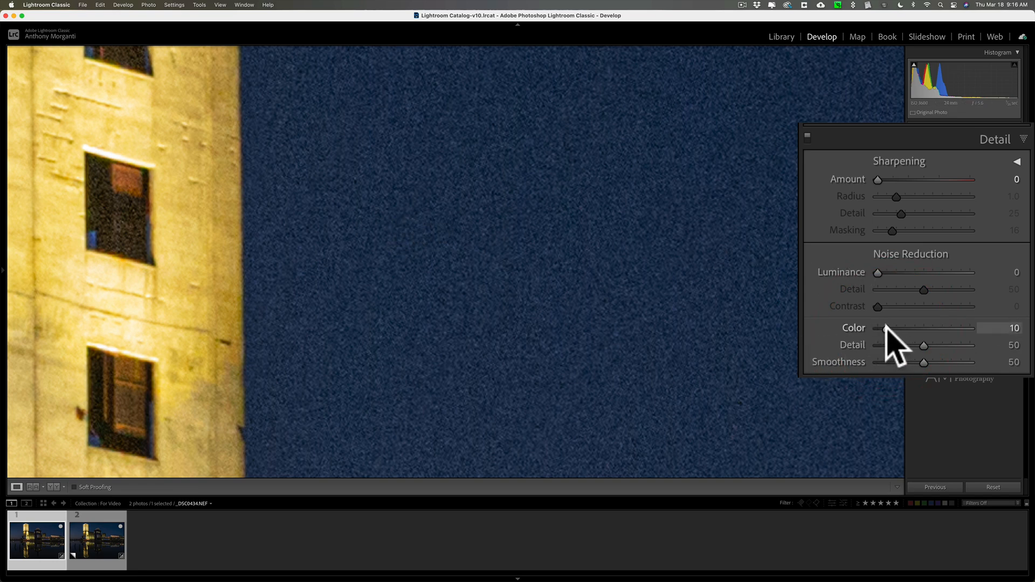
{"action": "left_click_drag", "start_coordinate": [887, 328], "coordinate": [886, 328]}
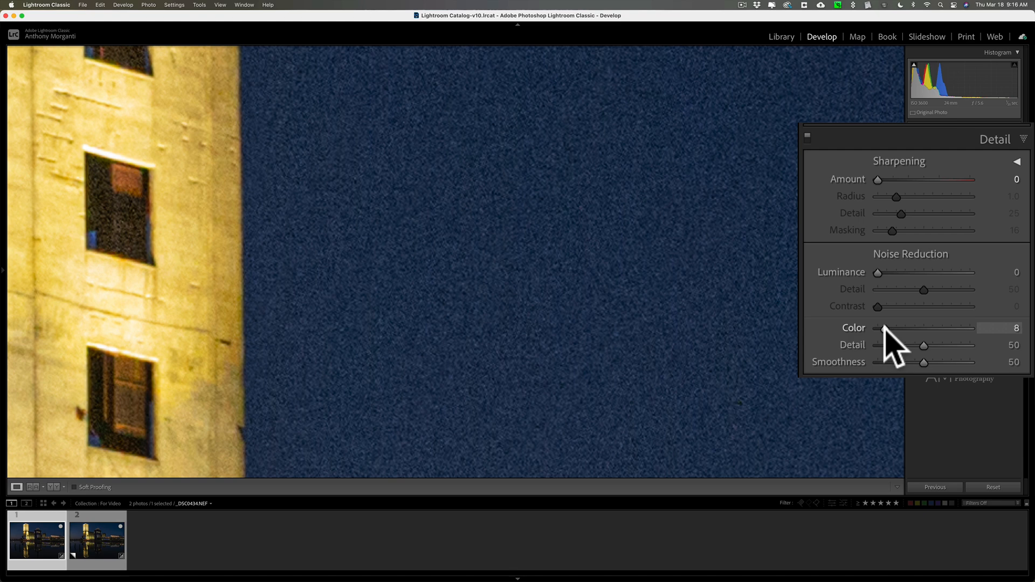
{"action": "left_click_drag", "start_coordinate": [887, 335], "coordinate": [884, 335]}
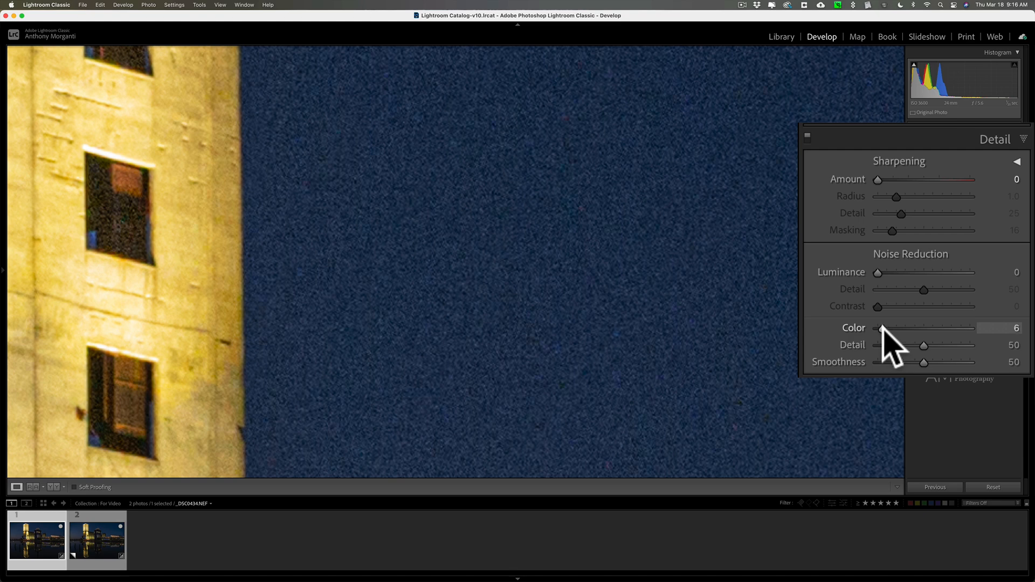
{"action": "left_click_drag", "start_coordinate": [883, 328], "coordinate": [880, 327]}
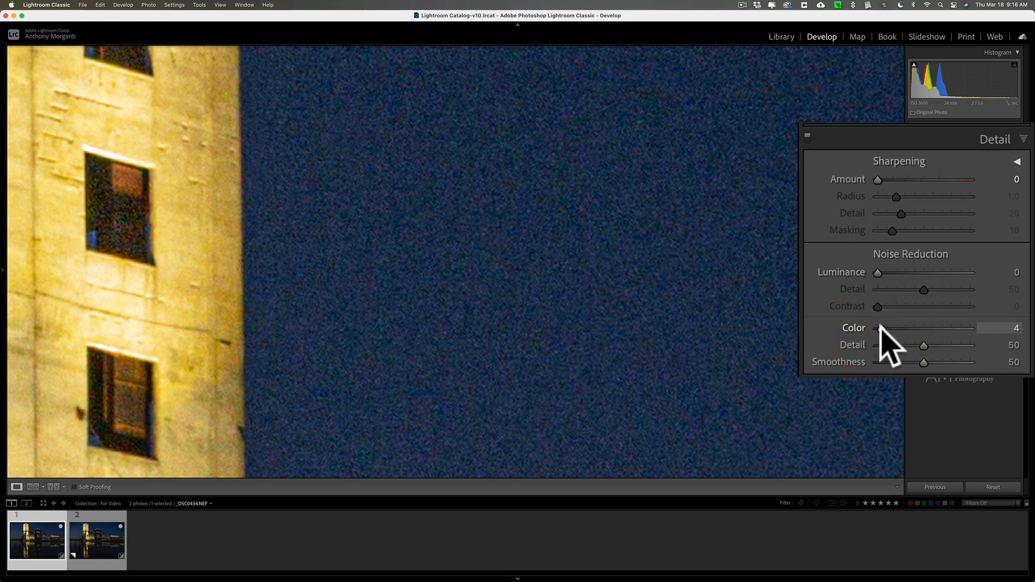
{"action": "left_click_drag", "start_coordinate": [898, 328], "coordinate": [906, 327]}
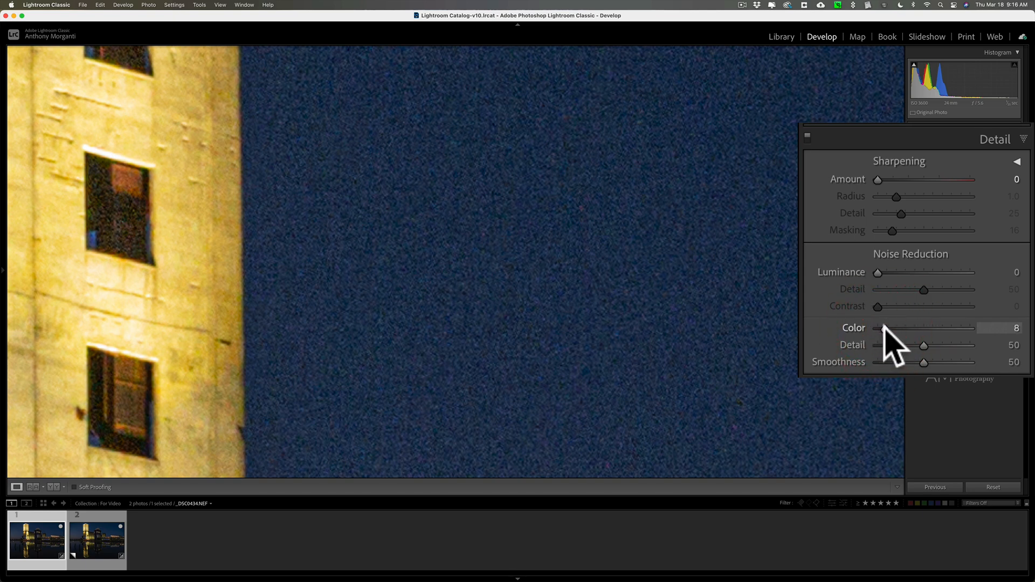
{"action": "left_click", "coordinate": [884, 337]}
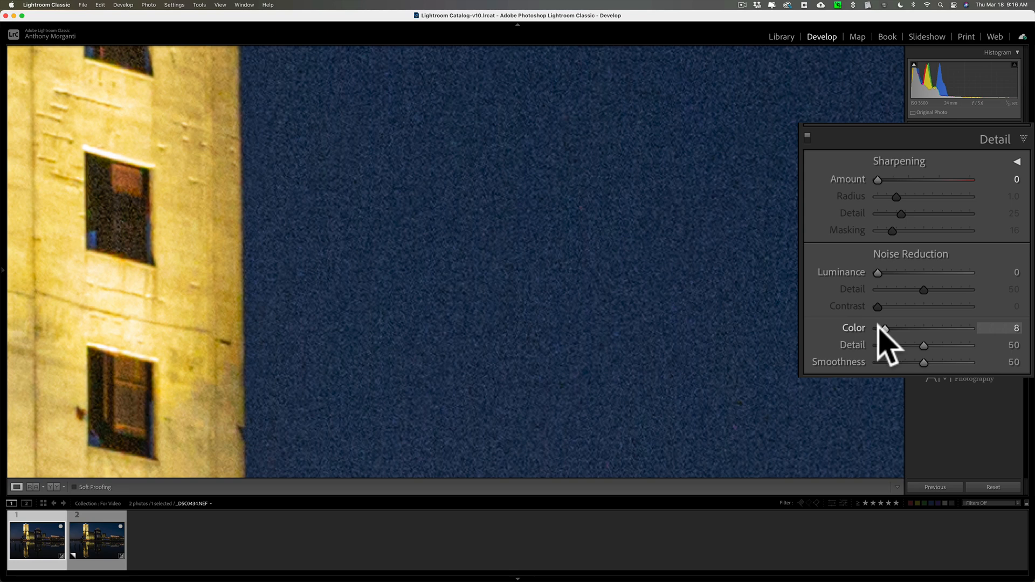
{"action": "left_click_drag", "start_coordinate": [880, 327], "coordinate": [889, 328]}
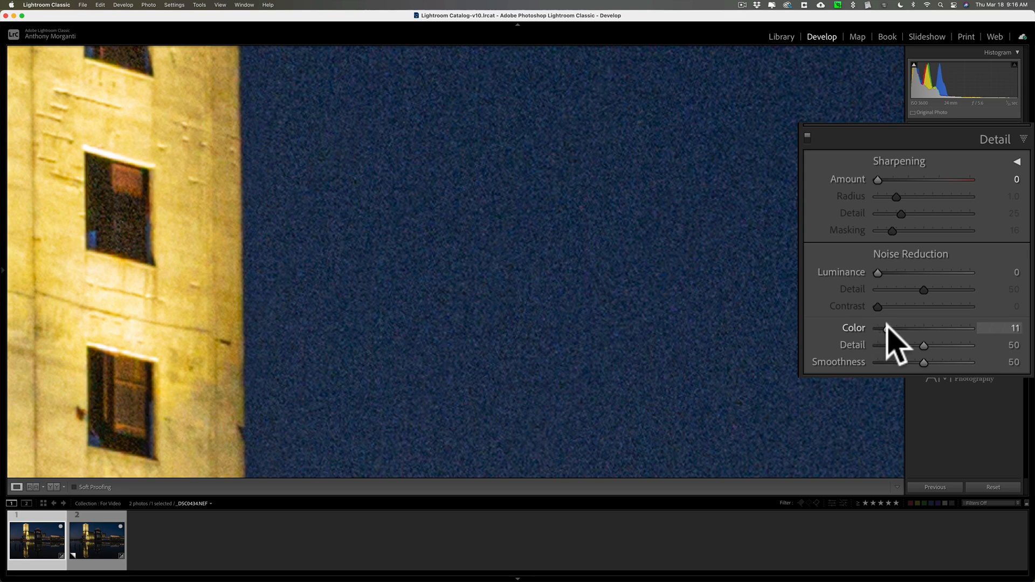
{"action": "left_click_drag", "start_coordinate": [884, 327], "coordinate": [887, 328]}
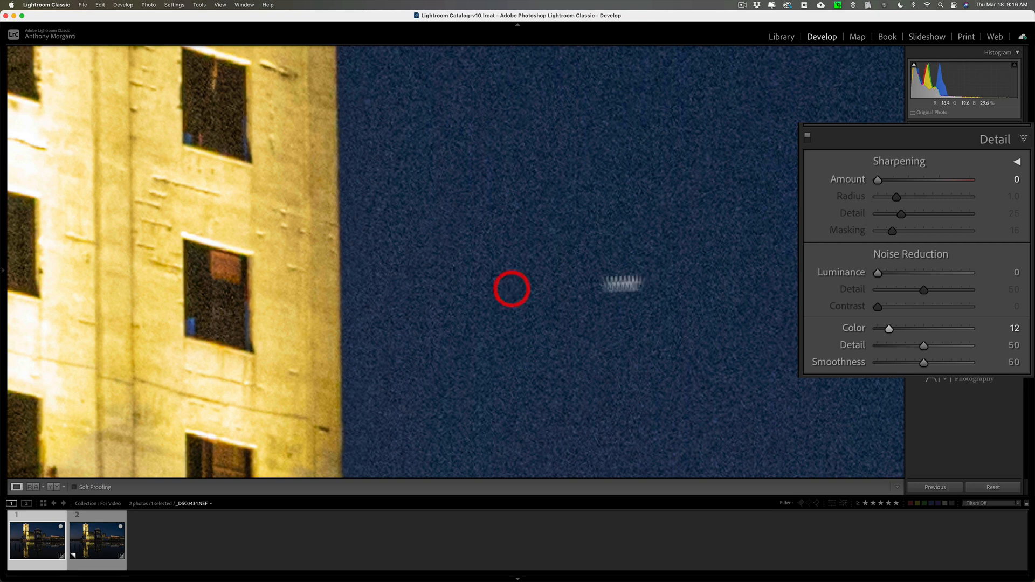
{"action": "mouse_move", "coordinate": [855, 293]}
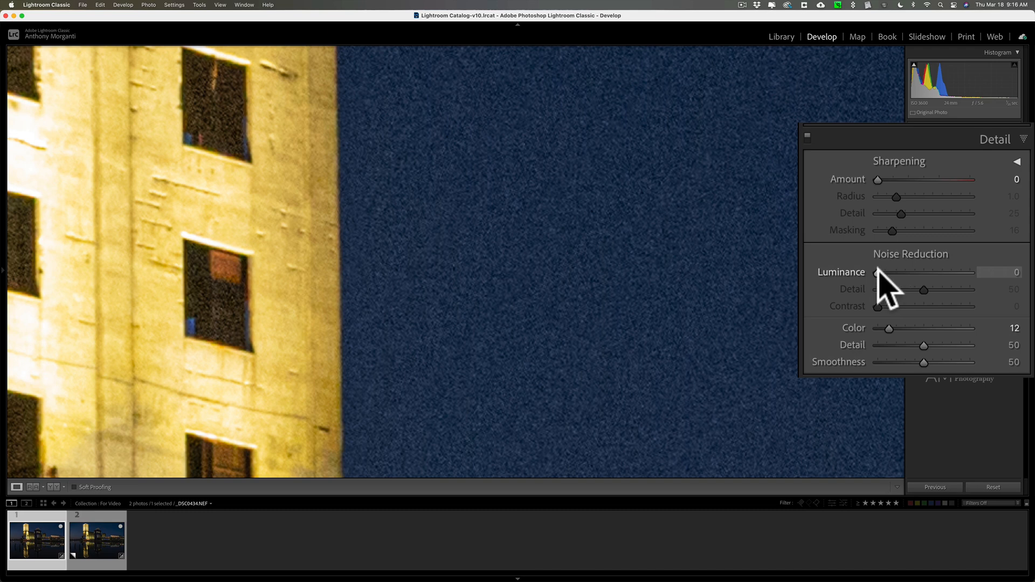
Step: Raise Noise Reduction Luminance gradually from 0 through 33, 49, 68 to settle at 80
{"action": "left_click_drag", "start_coordinate": [871, 272], "coordinate": [908, 271]}
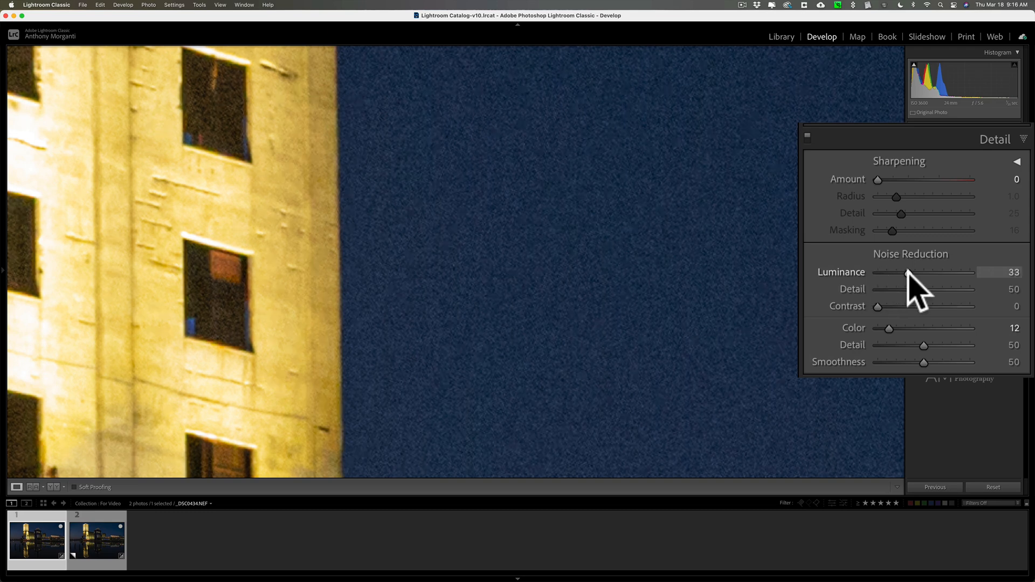
{"action": "left_click_drag", "start_coordinate": [906, 272], "coordinate": [923, 273]}
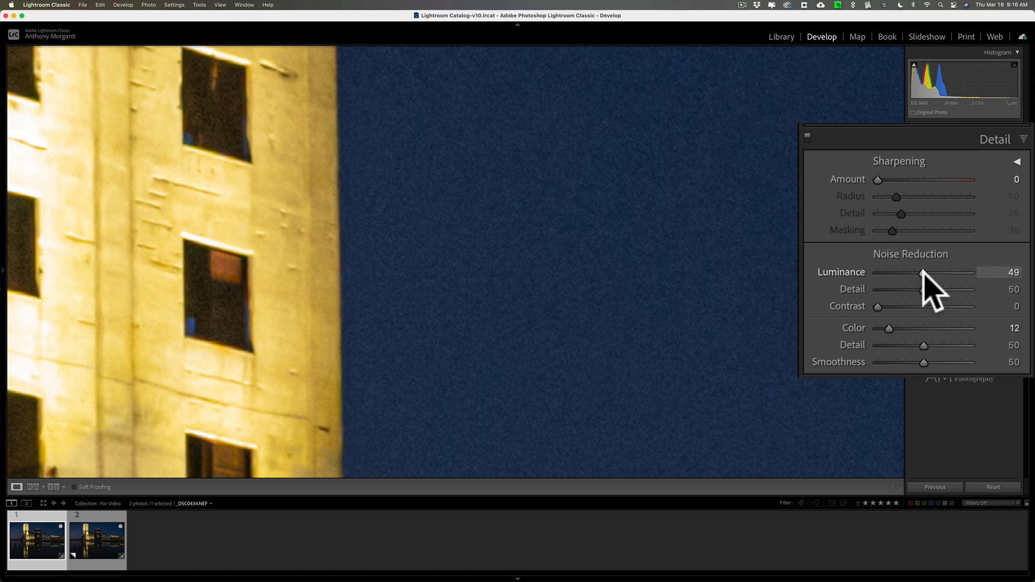
{"action": "left_click_drag", "start_coordinate": [924, 271], "coordinate": [940, 271]}
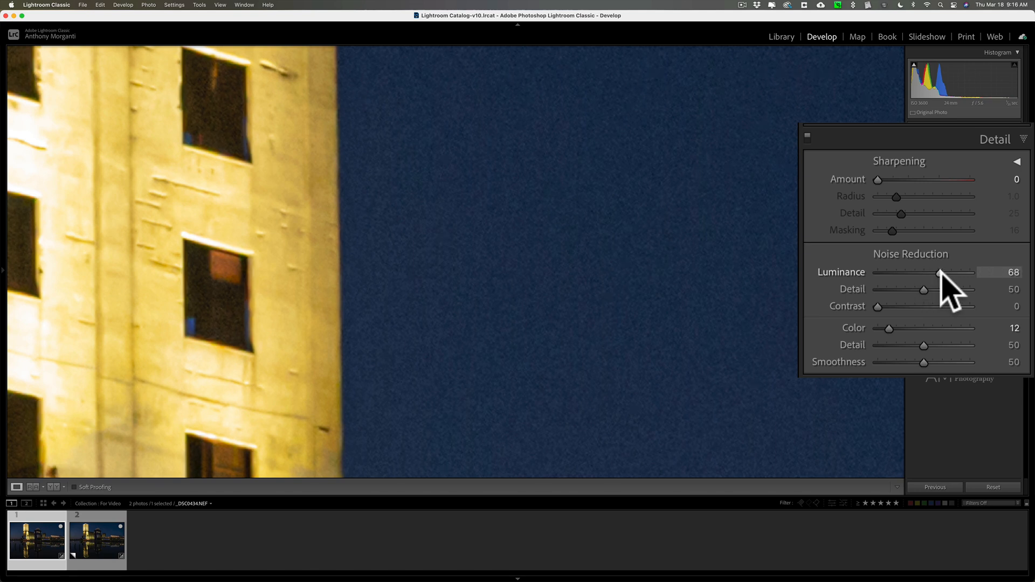
{"action": "left_click_drag", "start_coordinate": [940, 273], "coordinate": [945, 273]}
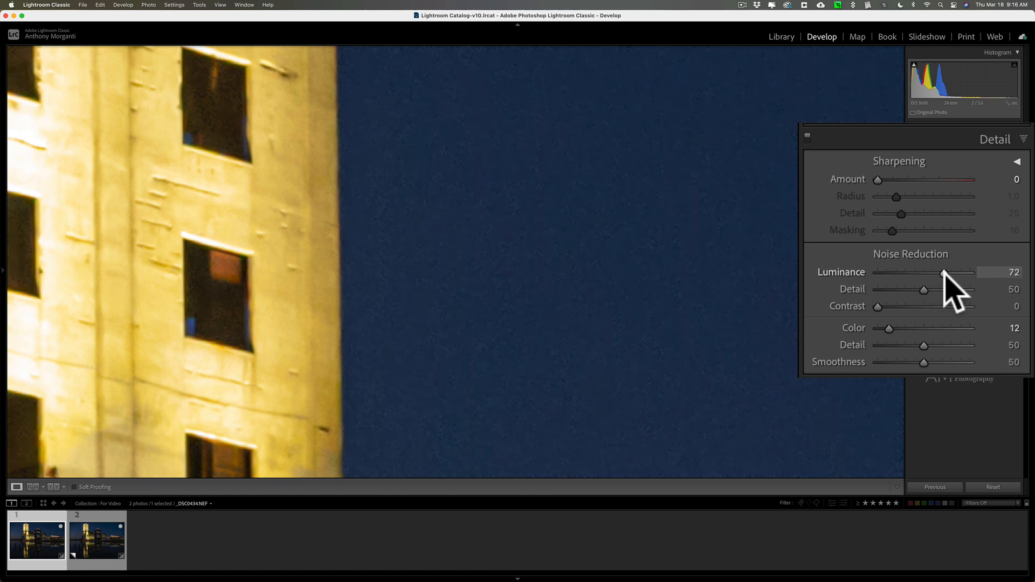
{"action": "left_click_drag", "start_coordinate": [942, 272], "coordinate": [950, 272]}
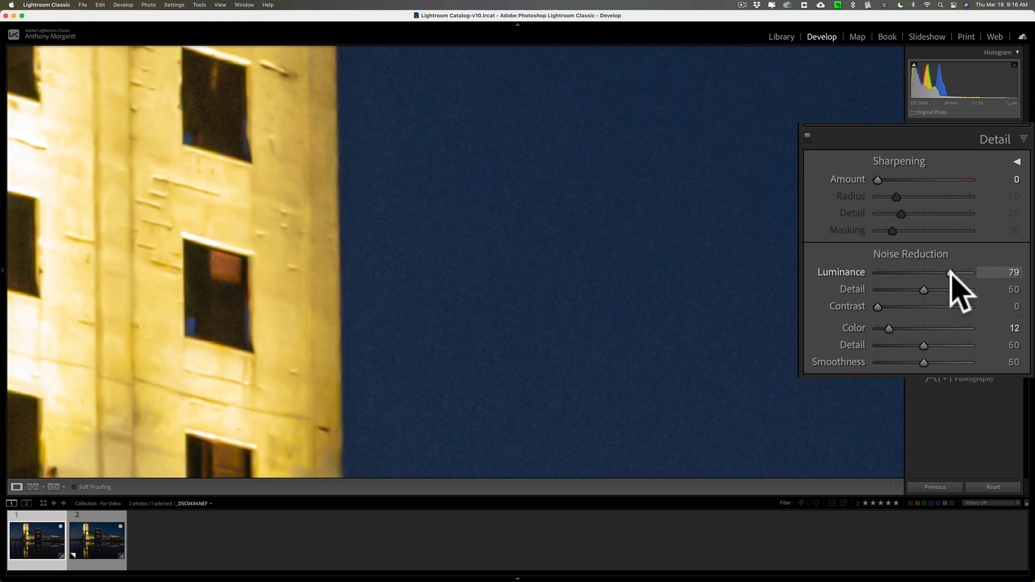
{"action": "left_click_drag", "start_coordinate": [951, 273], "coordinate": [954, 273]}
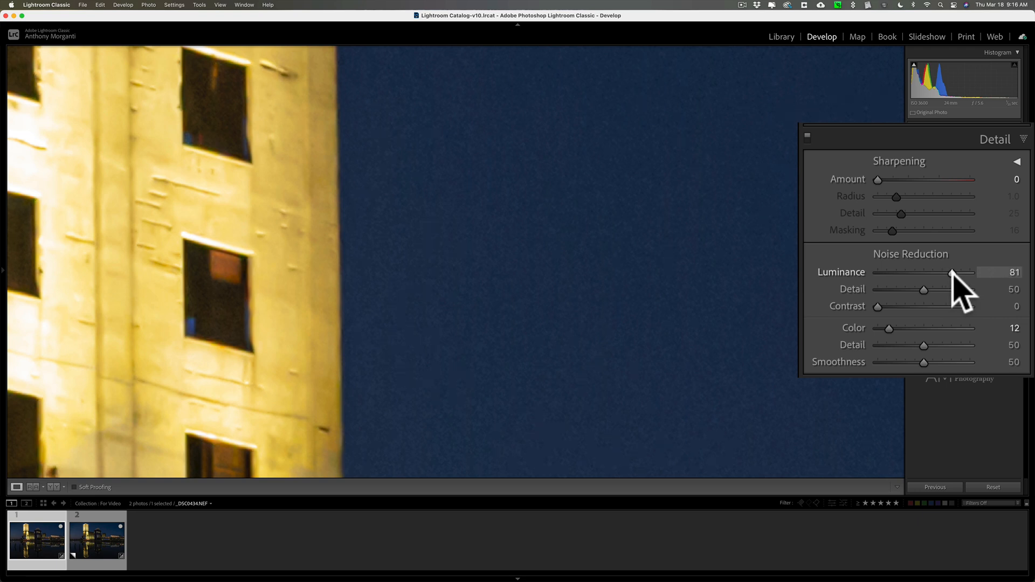
{"action": "left_click_drag", "start_coordinate": [952, 272], "coordinate": [951, 273]}
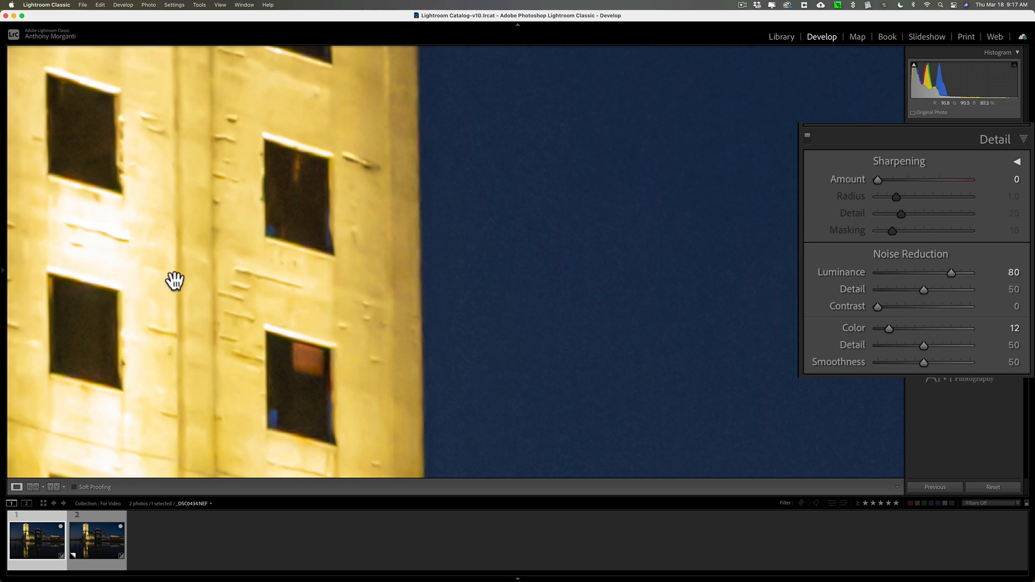
{"action": "mouse_move", "coordinate": [923, 289]}
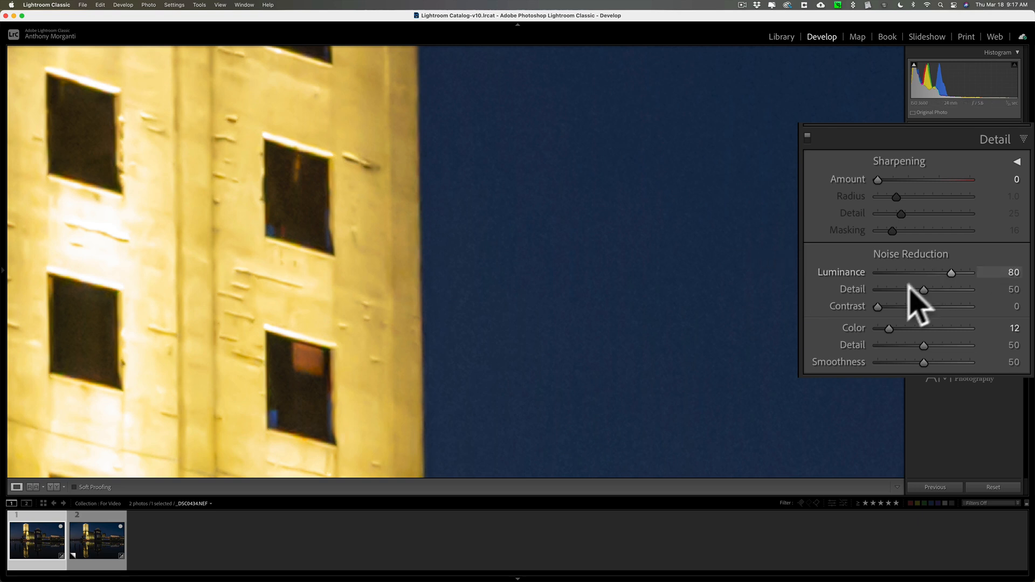
Step: Set luminance noise Detail to 100 after trying 0, and leave Contrast at 0
{"action": "left_click_drag", "start_coordinate": [924, 288], "coordinate": [940, 289]}
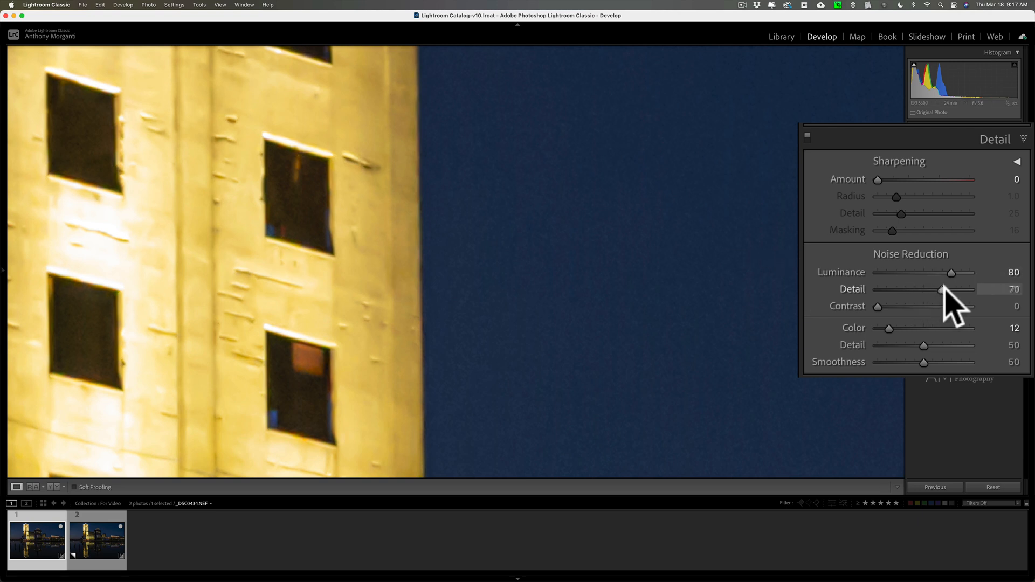
{"action": "left_click_drag", "start_coordinate": [942, 288], "coordinate": [877, 288]}
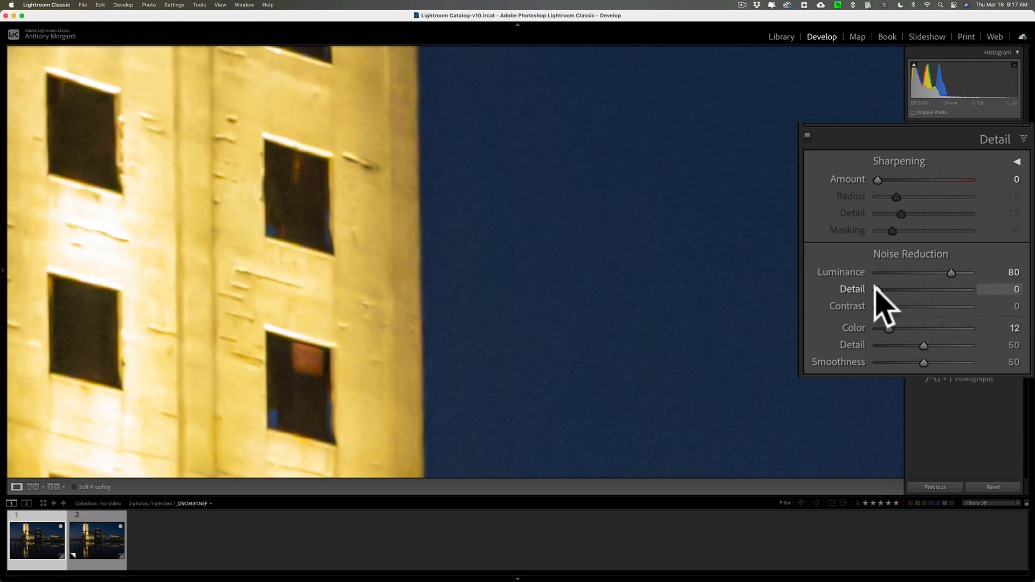
{"action": "left_click_drag", "start_coordinate": [877, 289], "coordinate": [970, 289]}
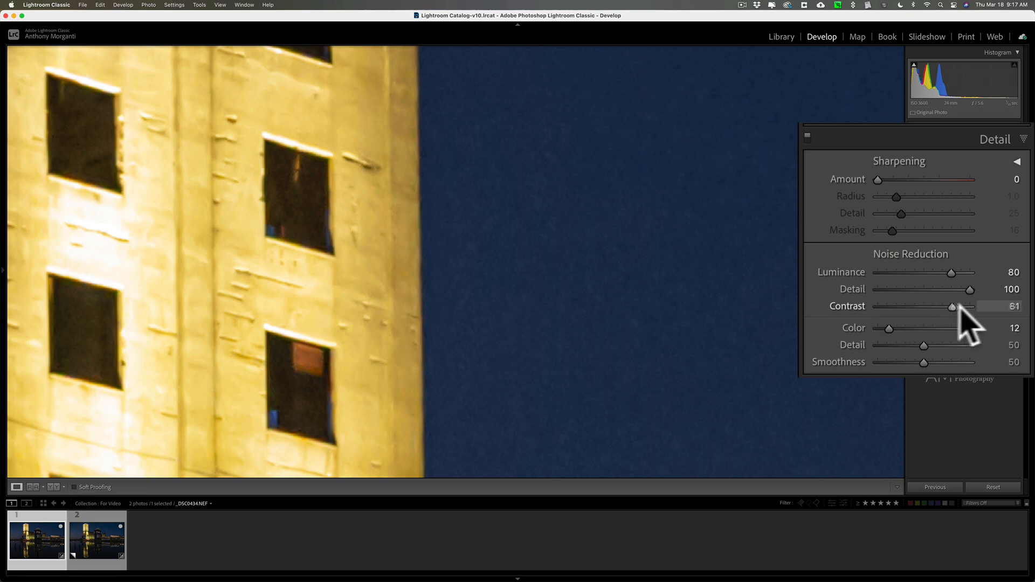
{"action": "left_click_drag", "start_coordinate": [951, 305], "coordinate": [970, 305]}
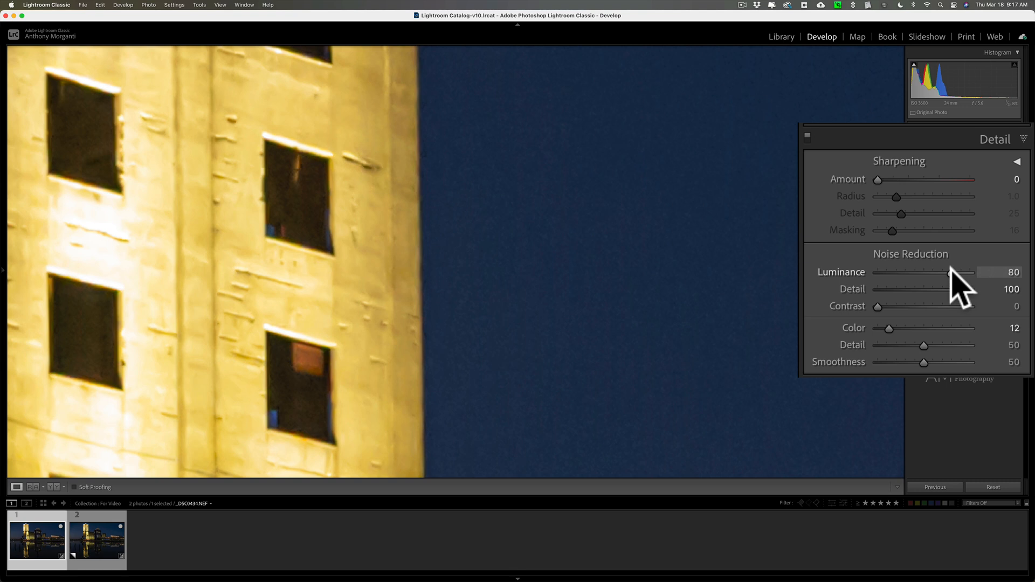
Step: Compare Luminance at 0 versus 80, then ease it to the high 70s
{"action": "left_click_drag", "start_coordinate": [950, 272], "coordinate": [878, 272]}
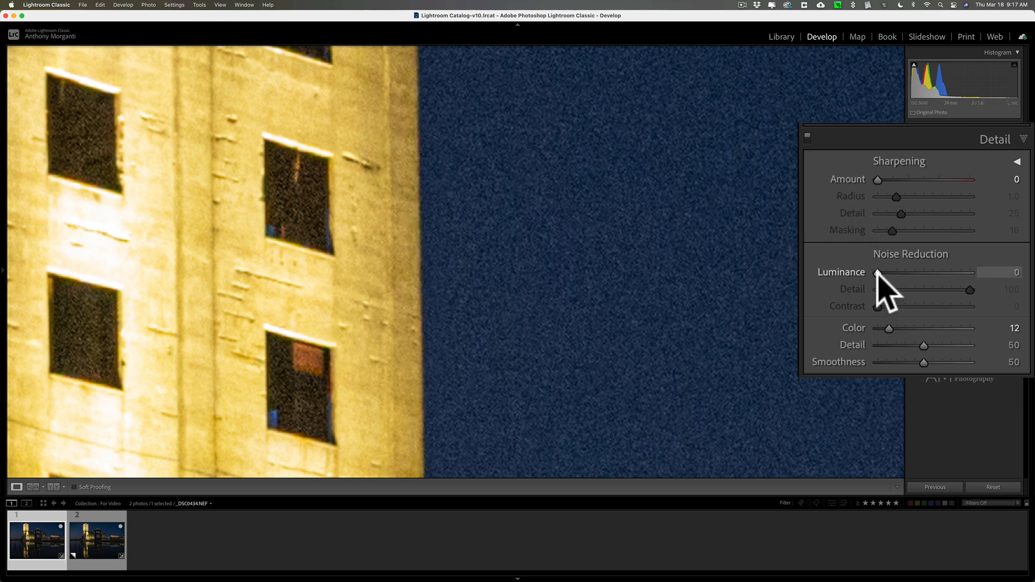
{"action": "left_click_drag", "start_coordinate": [880, 273], "coordinate": [951, 272]}
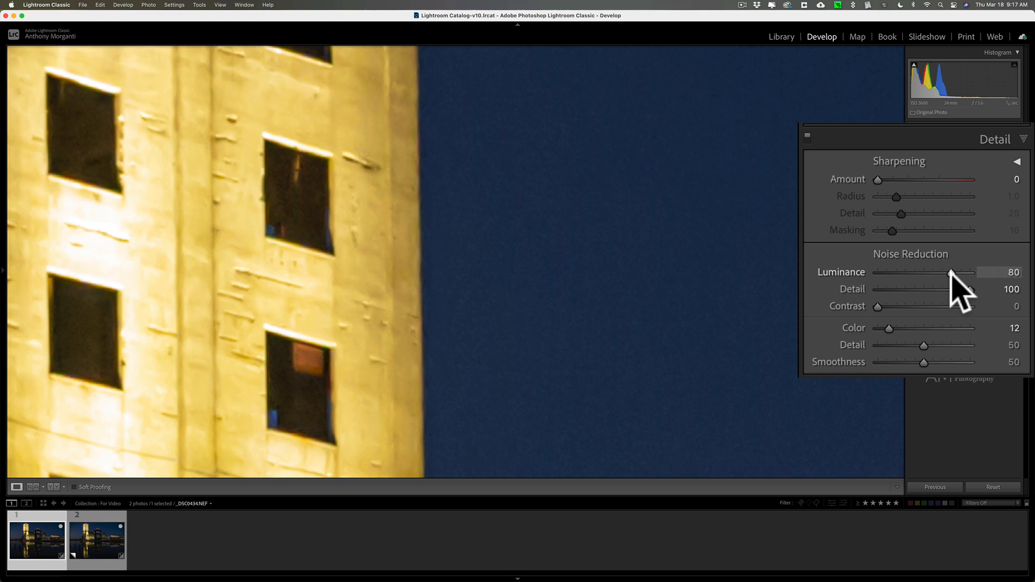
{"action": "left_click_drag", "start_coordinate": [952, 271], "coordinate": [949, 272]}
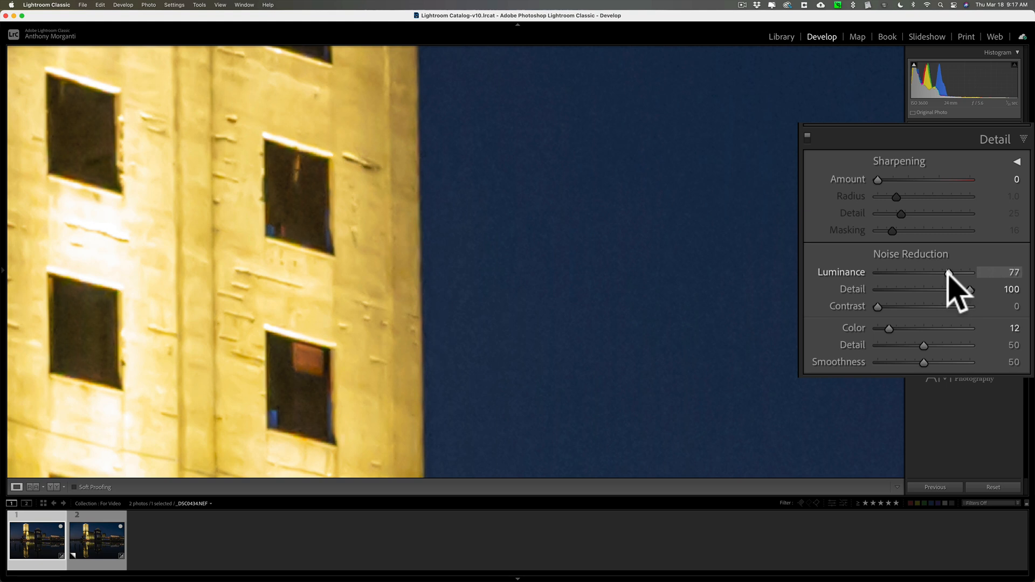
{"action": "left_click_drag", "start_coordinate": [951, 271], "coordinate": [946, 272]}
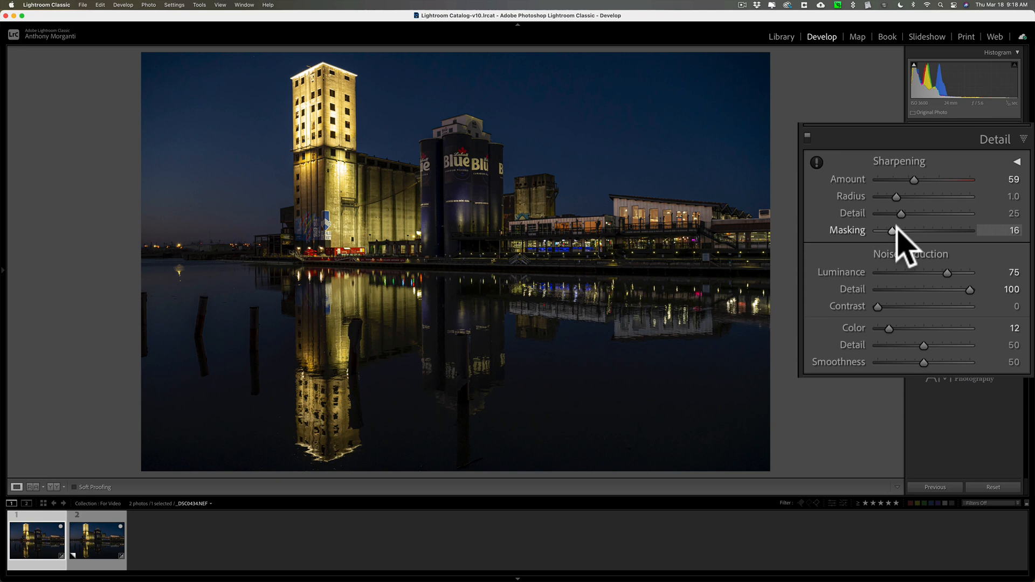
Step: With the Option mask overlay shown, raise Sharpening Masking from 0 to about 31
{"action": "key", "text": "alt"}
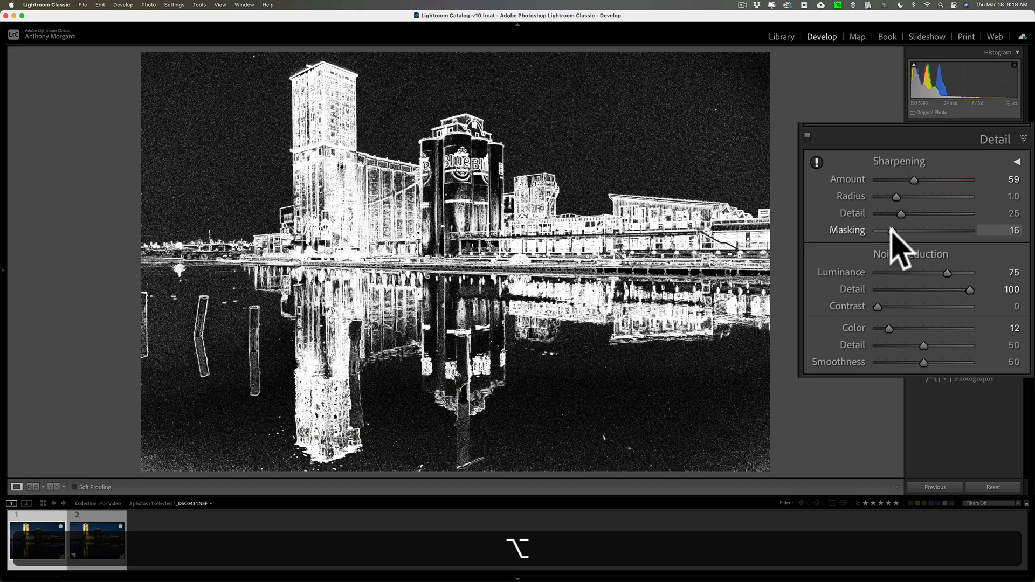
{"action": "left_click_drag", "start_coordinate": [891, 229], "coordinate": [878, 230]}
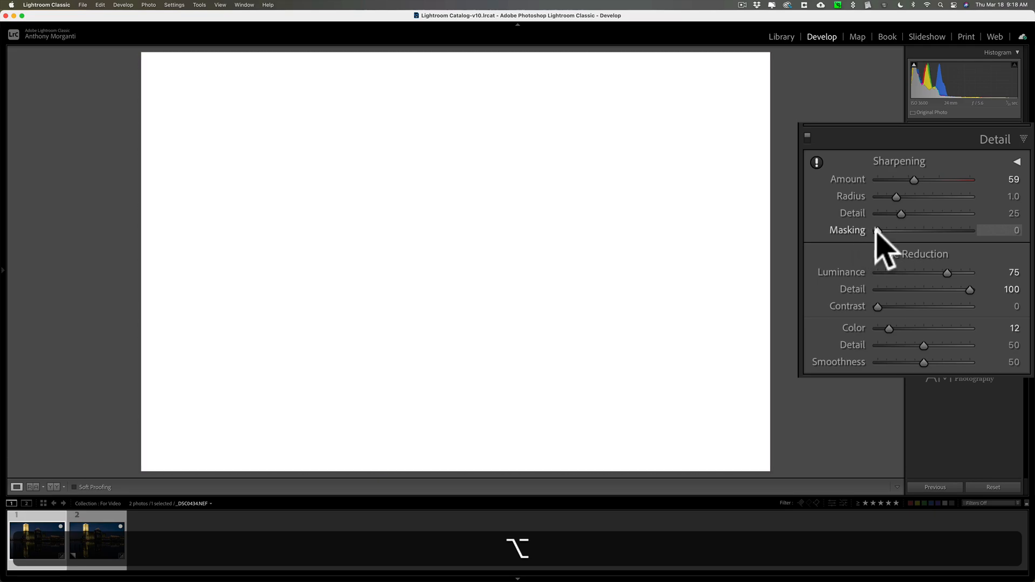
{"action": "left_click_drag", "start_coordinate": [877, 229], "coordinate": [889, 229]}
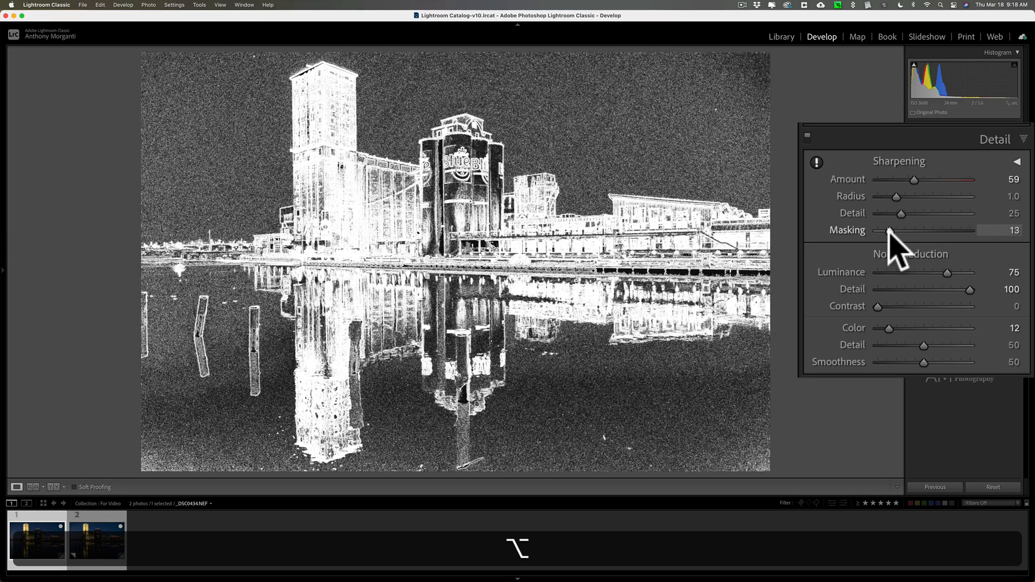
{"action": "left_click_drag", "start_coordinate": [889, 231], "coordinate": [897, 230]}
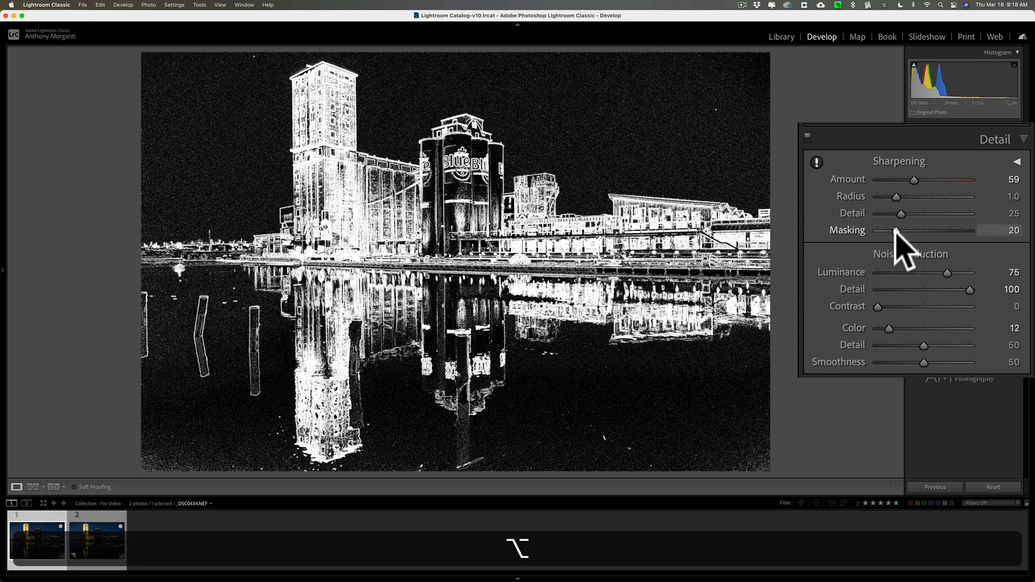
{"action": "left_click_drag", "start_coordinate": [895, 230], "coordinate": [903, 231]}
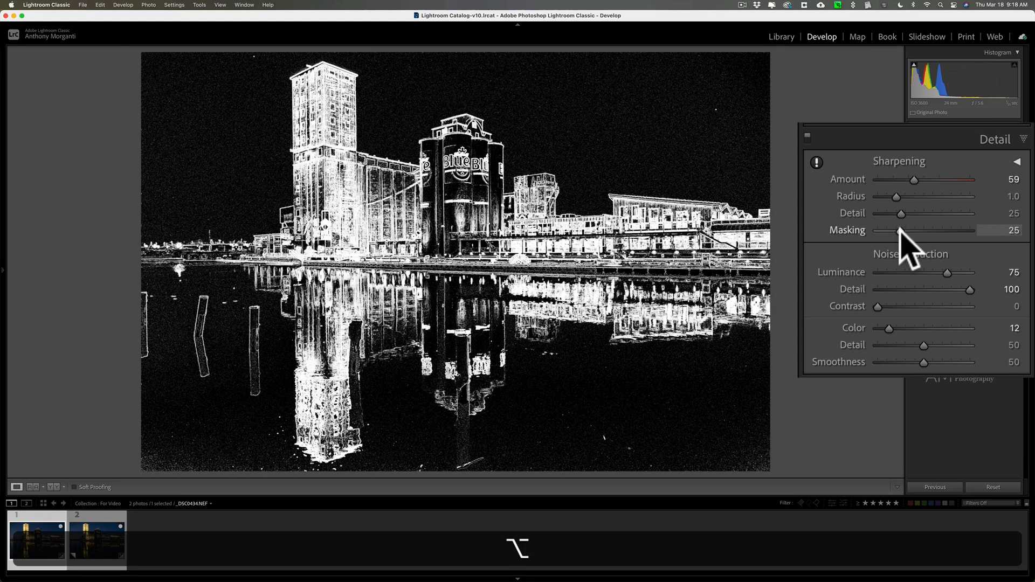
{"action": "left_click_drag", "start_coordinate": [895, 230], "coordinate": [907, 231]}
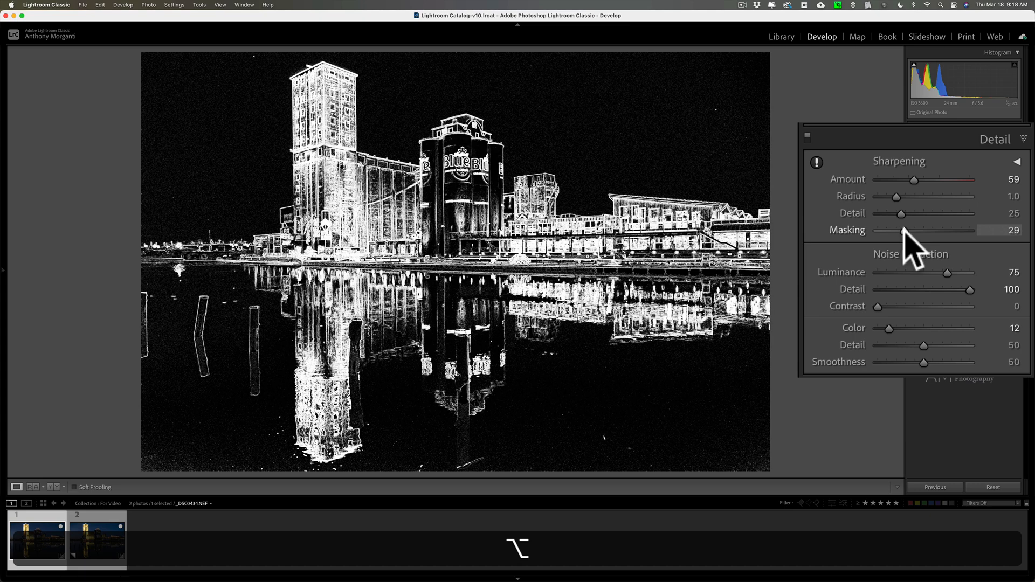
{"action": "left_click_drag", "start_coordinate": [906, 229], "coordinate": [914, 230]}
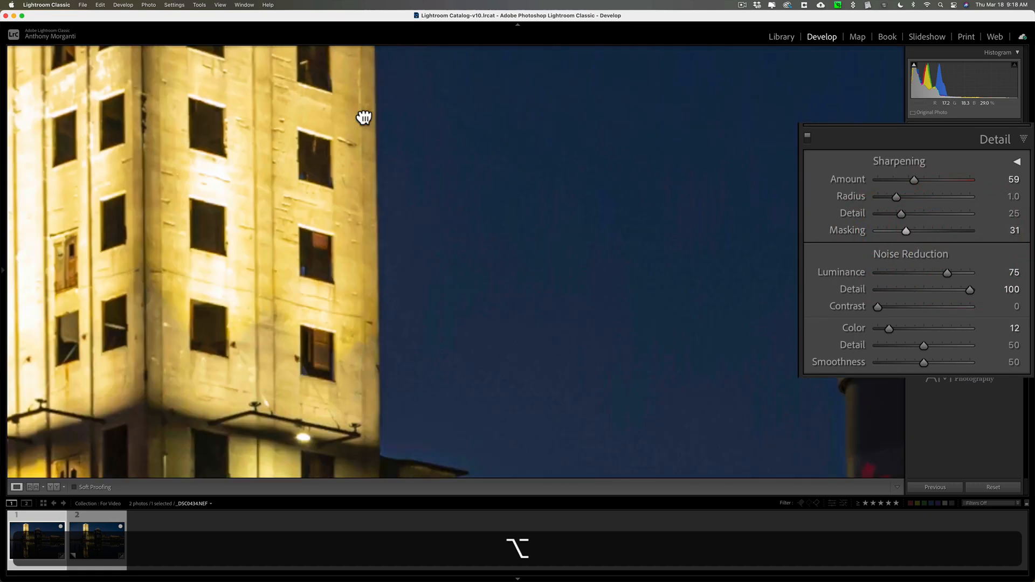
{"action": "left_click_drag", "start_coordinate": [363, 117], "coordinate": [480, 215]}
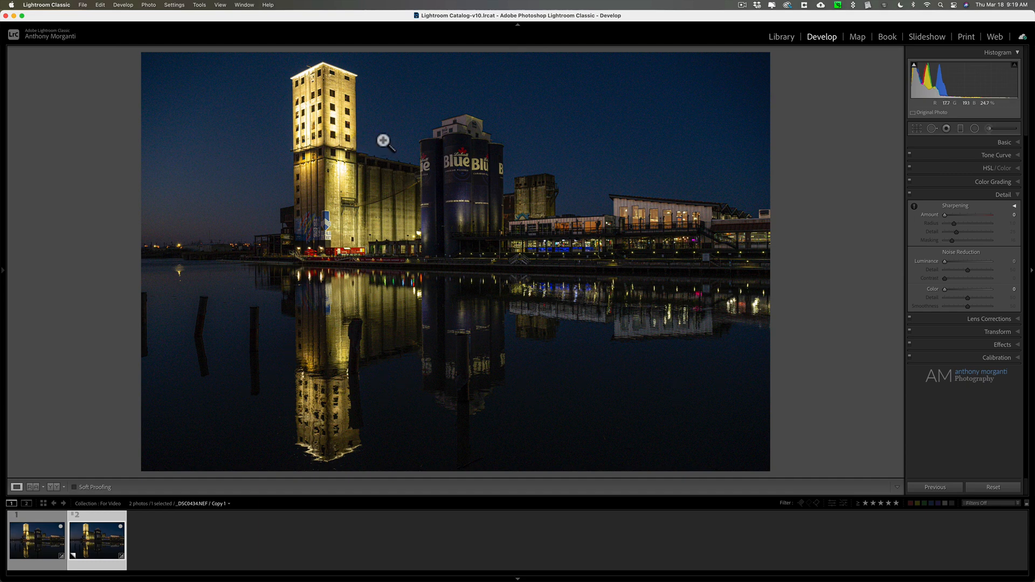
{"action": "mouse_move", "coordinate": [394, 113]}
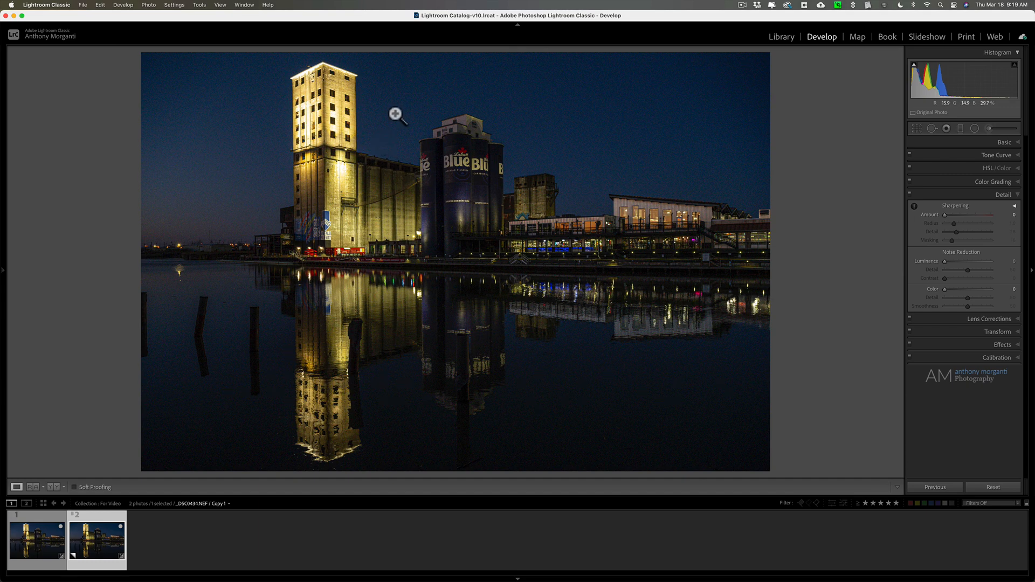
Step: Choose Edit In > Topaz DeNoise AI for the second copy of the silo photo
{"action": "left_click", "coordinate": [394, 114]}
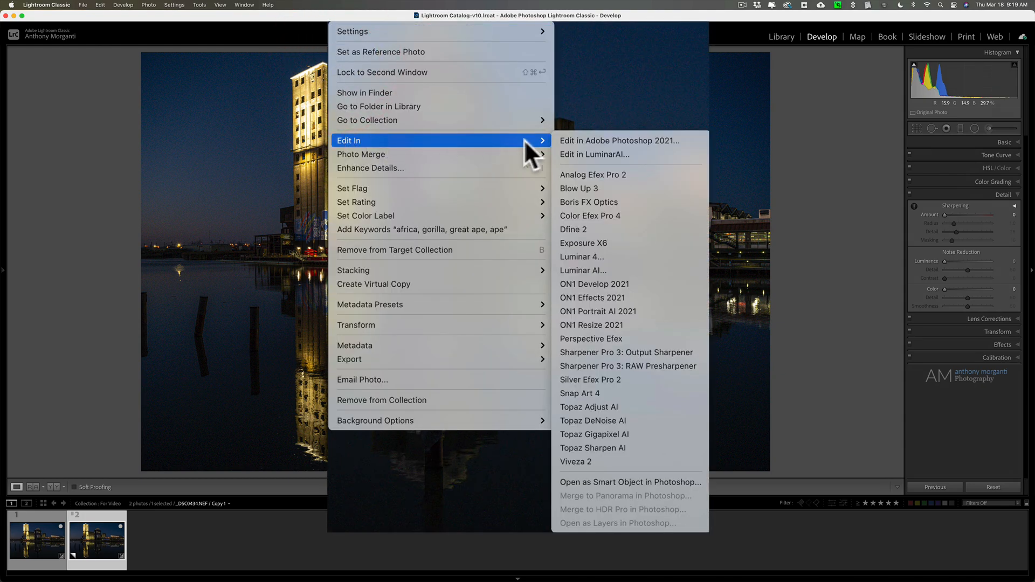
{"action": "mouse_move", "coordinate": [625, 352]}
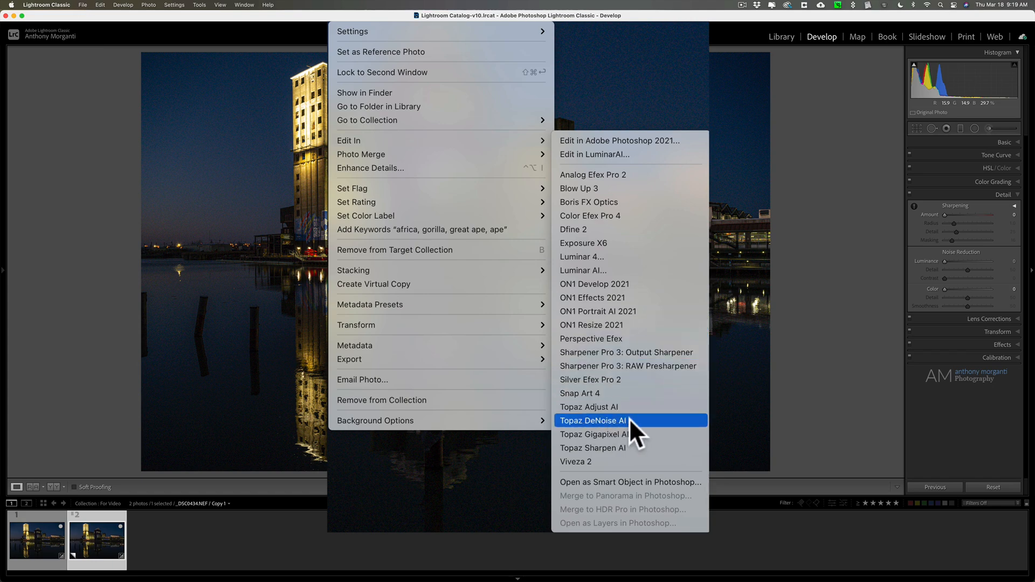
{"action": "left_click", "coordinate": [593, 420]}
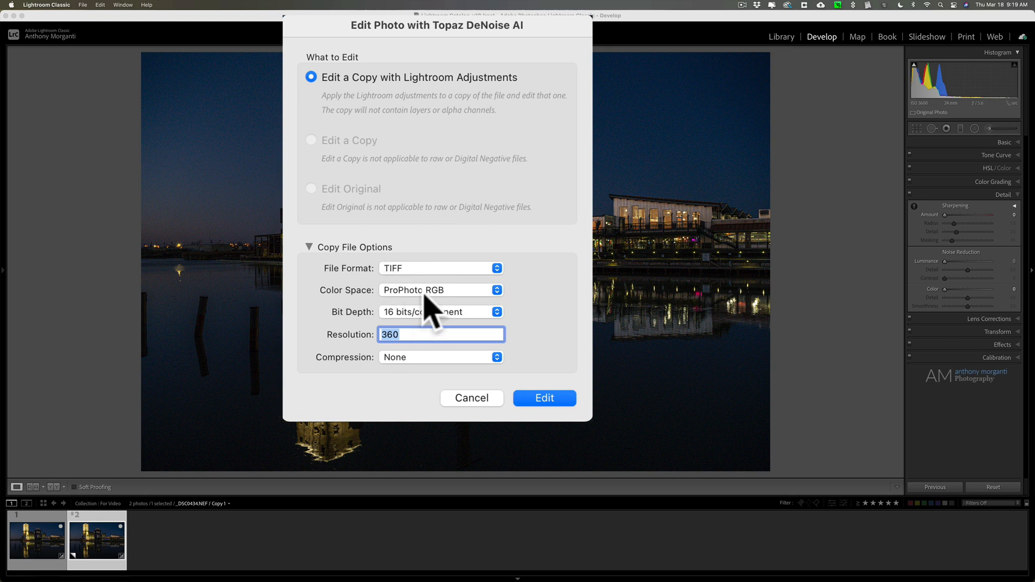
{"action": "mouse_move", "coordinate": [453, 329]}
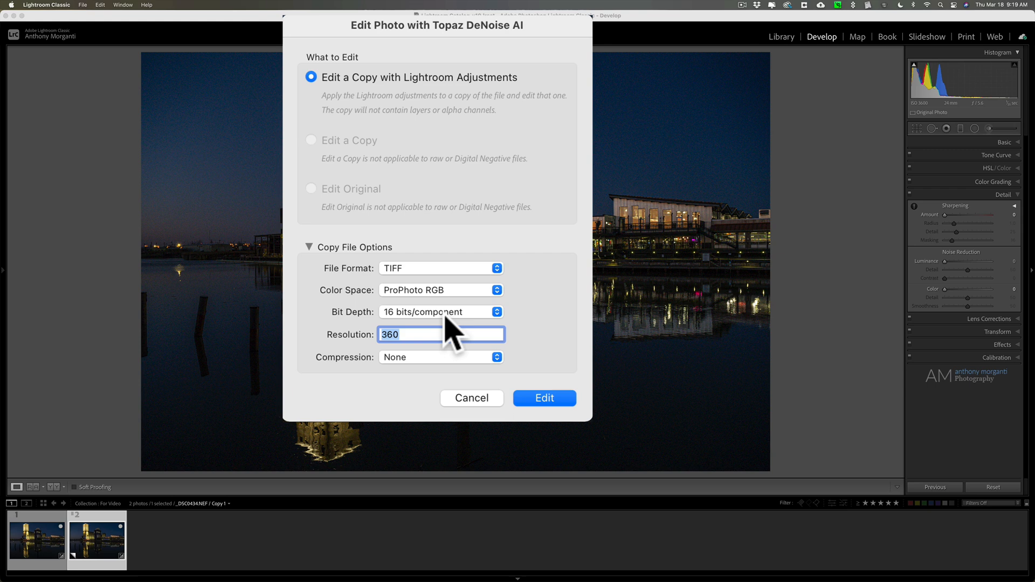
{"action": "mouse_move", "coordinate": [451, 386]}
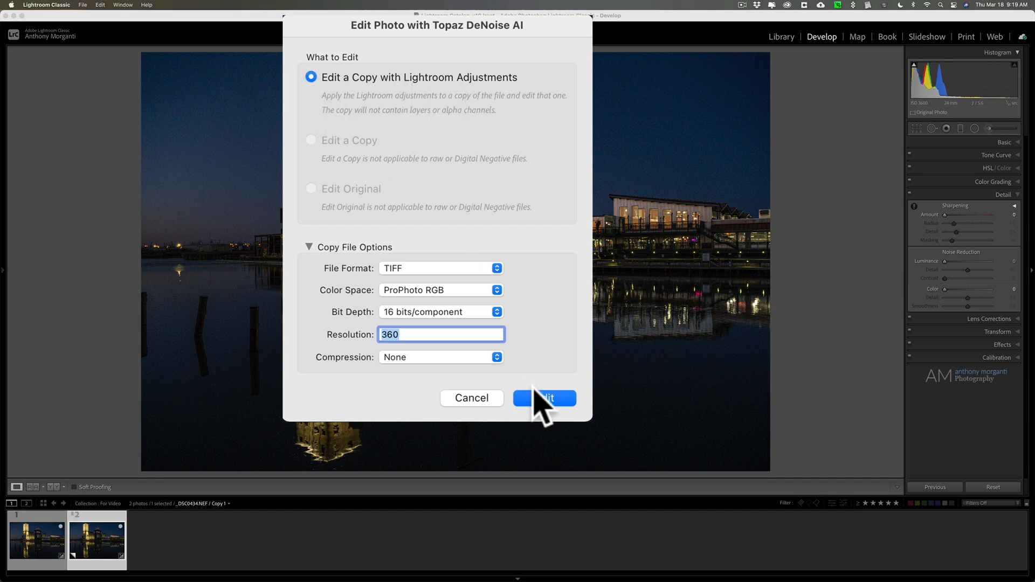
Step: Confirm editing a 16-bit ProPhoto RGB TIFF copy with Lightroom adjustments in Topaz DeNoise AI
{"action": "left_click", "coordinate": [543, 398]}
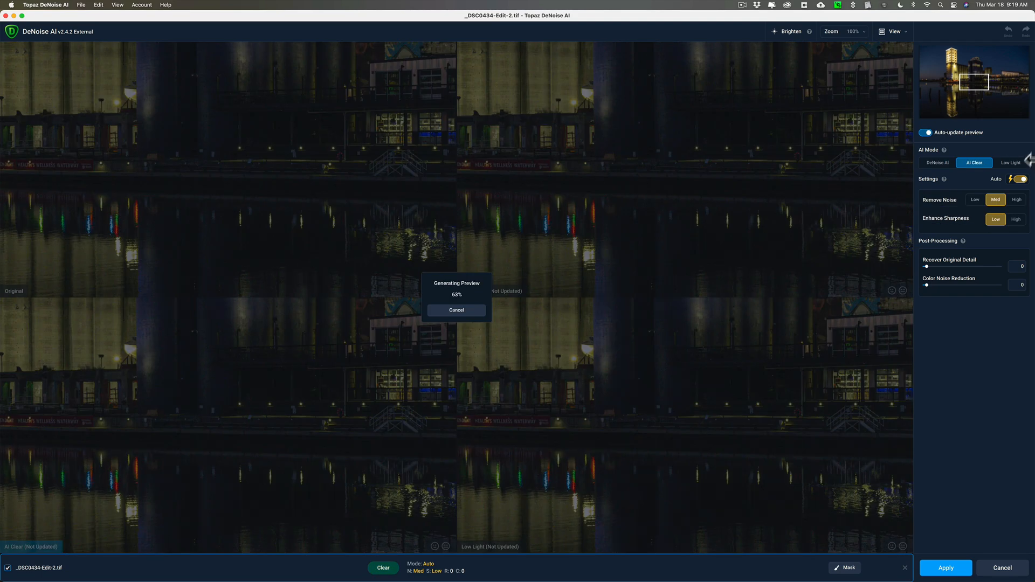
Step: Generate Low Light, DeNoise AI and AI Clear previews, settle on Low Light, and pan to the Labatt Blue silos
{"action": "left_click", "coordinate": [1010, 163]}
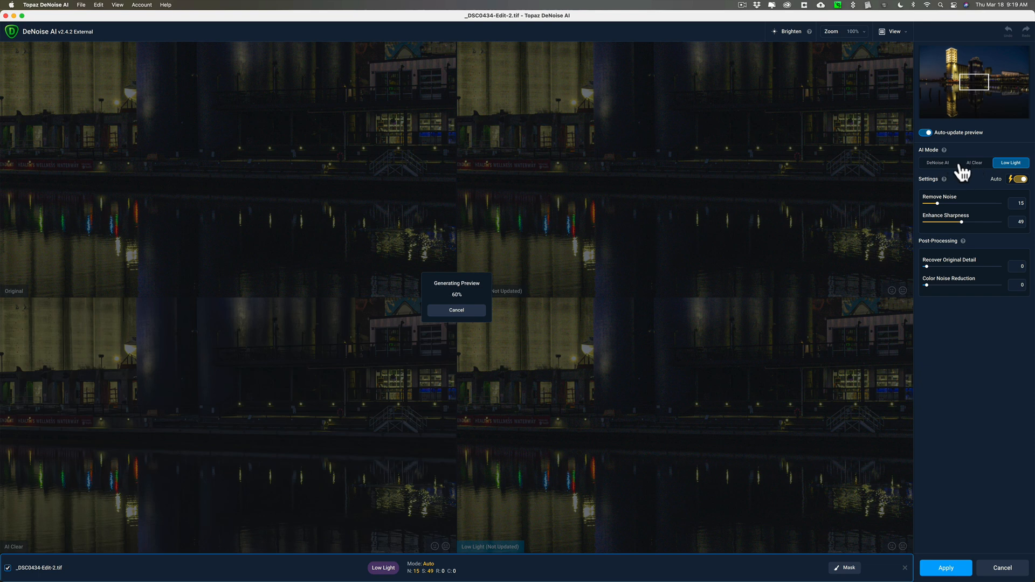
{"action": "left_click", "coordinate": [936, 163]}
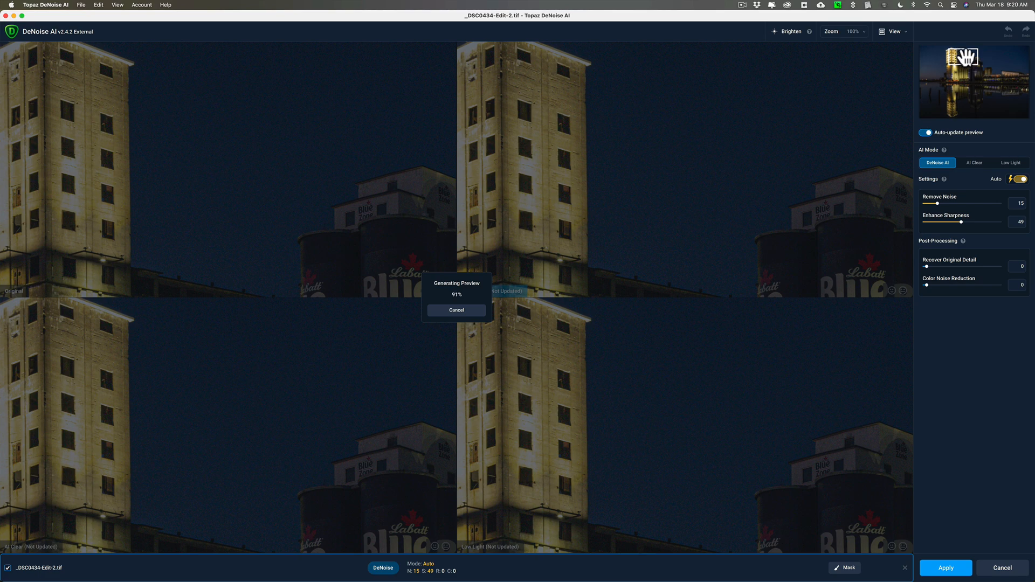
{"action": "left_click", "coordinate": [973, 163]}
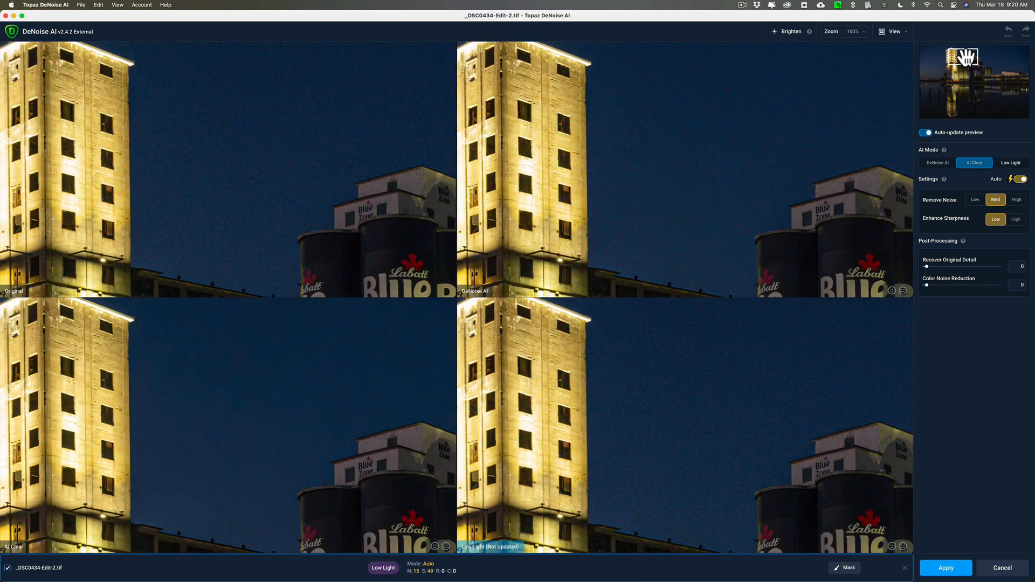
{"action": "left_click", "coordinate": [1010, 162]}
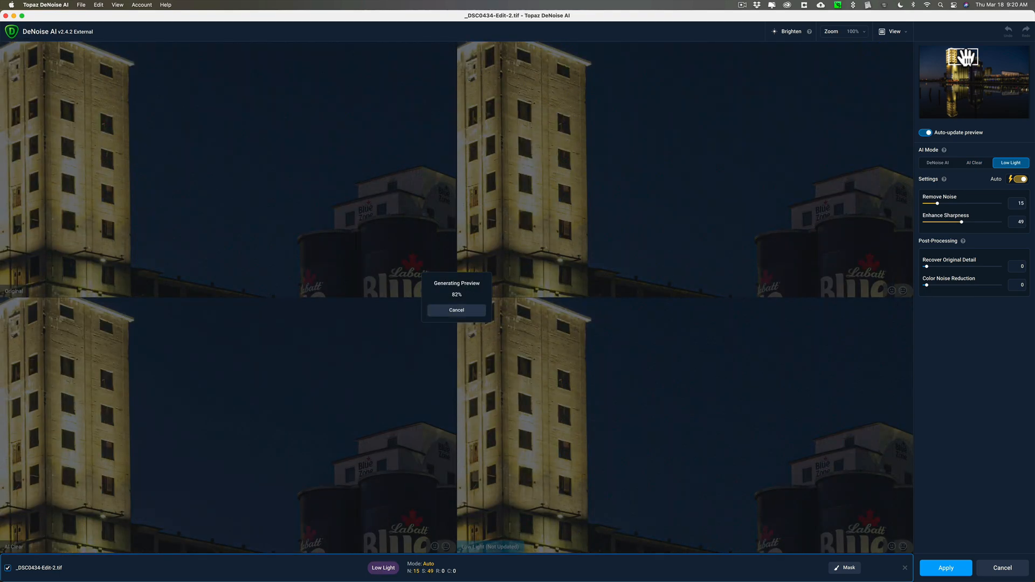
{"action": "left_click", "coordinate": [937, 163]}
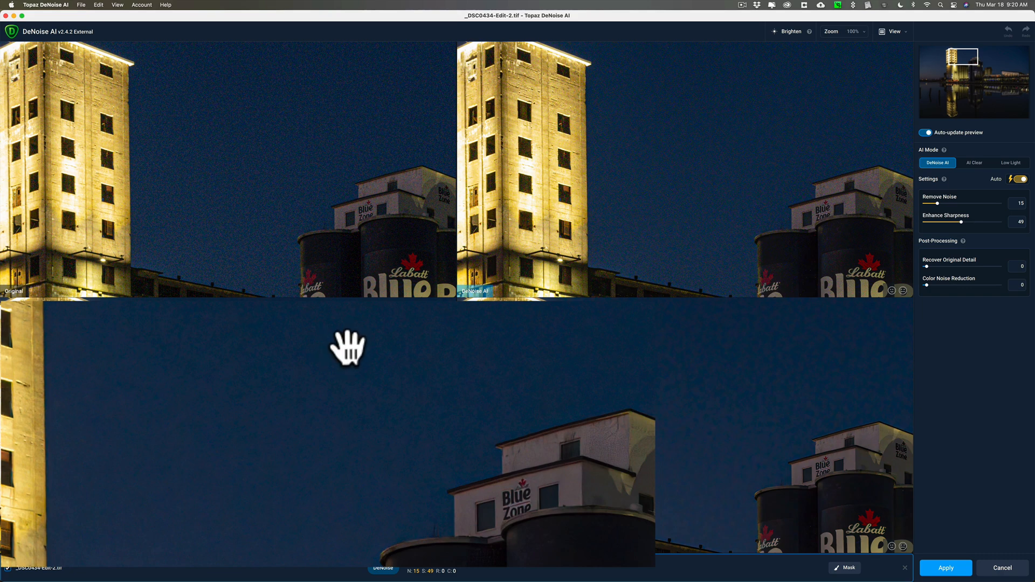
{"action": "left_click", "coordinate": [1010, 162]}
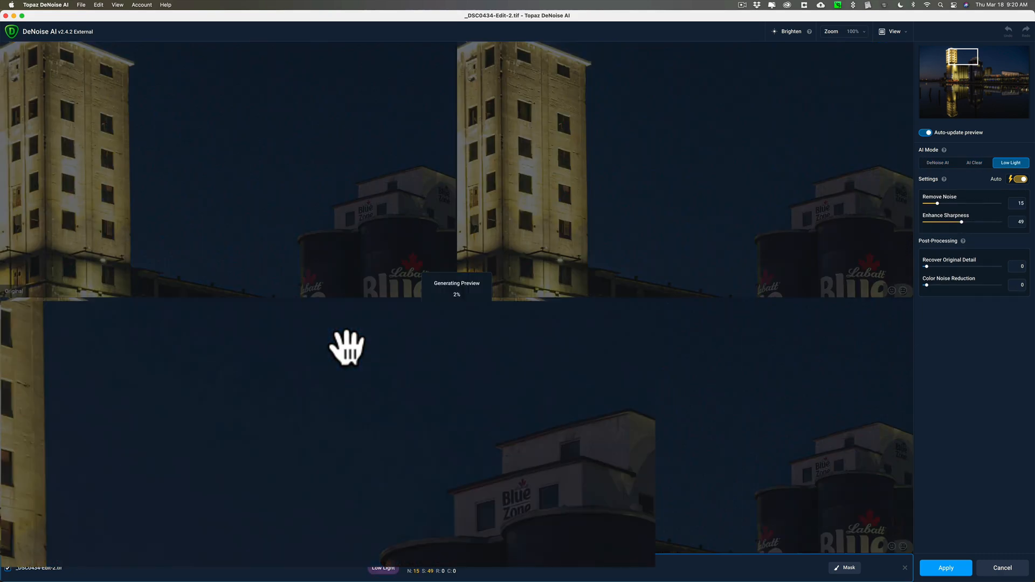
{"action": "left_click", "coordinate": [973, 163]}
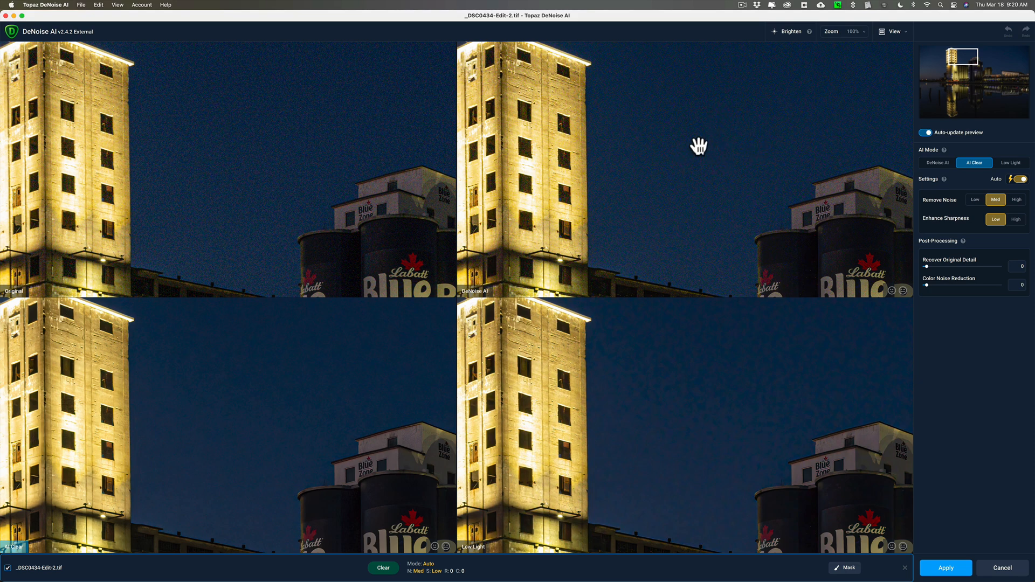
{"action": "mouse_move", "coordinate": [1010, 170]}
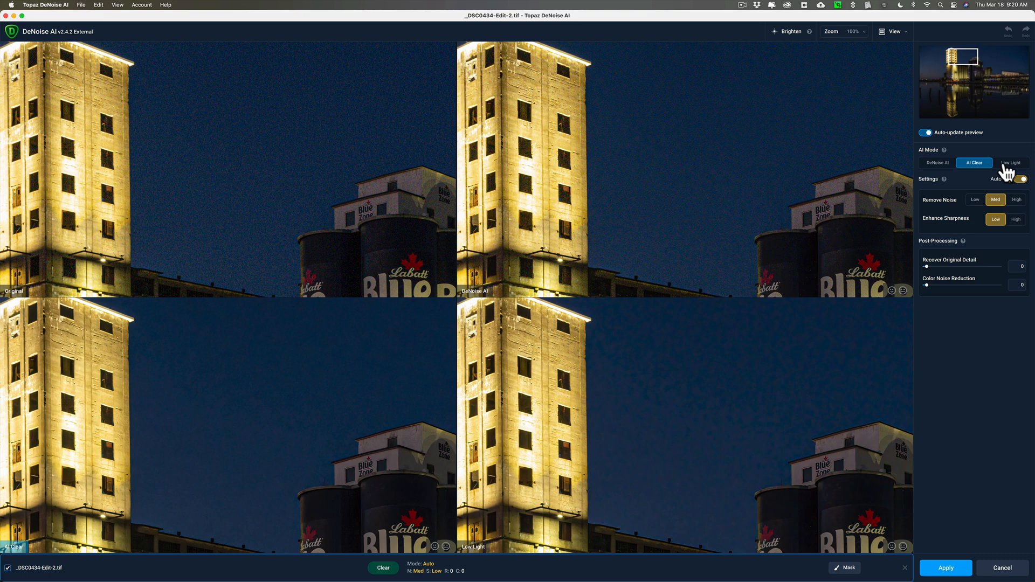
{"action": "left_click", "coordinate": [1010, 163]}
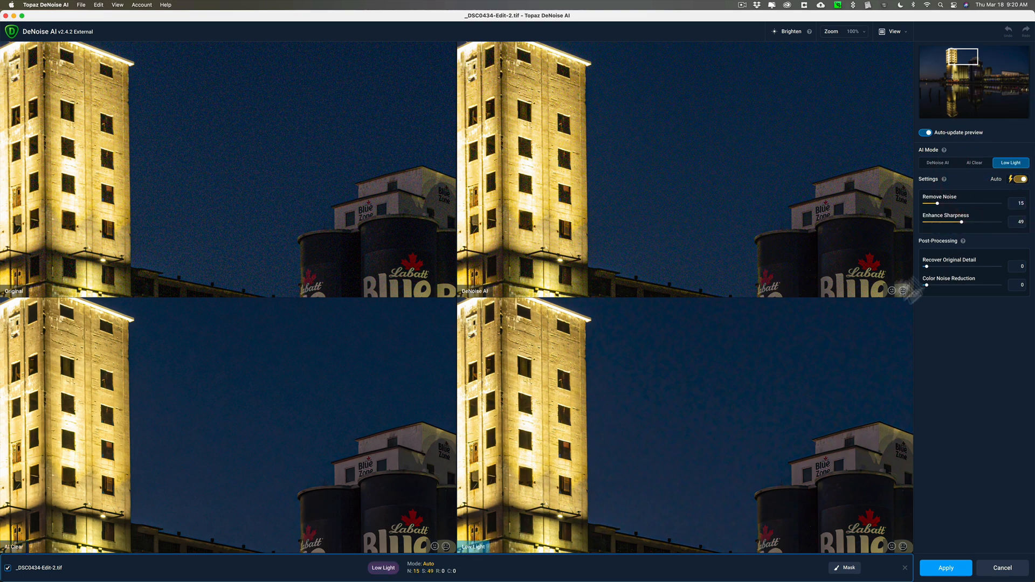
{"action": "mouse_move", "coordinate": [731, 389]}
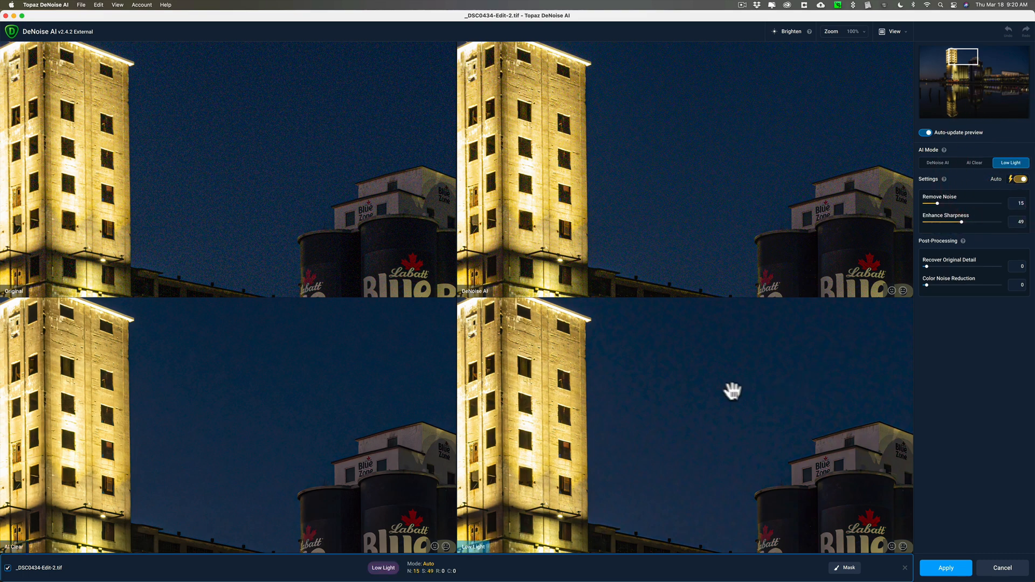
{"action": "left_click_drag", "start_coordinate": [733, 389], "coordinate": [597, 304]}
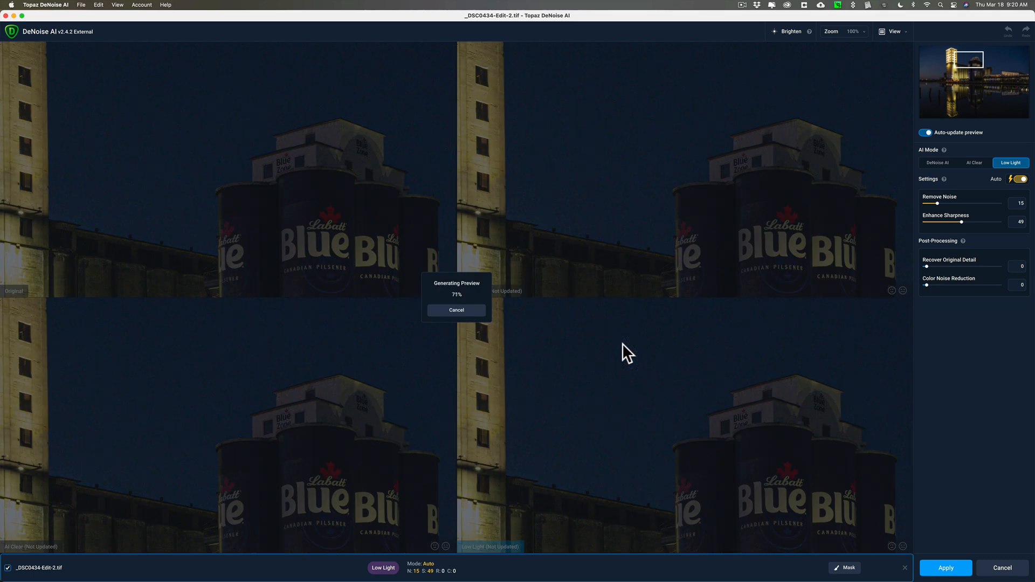
Step: Refresh the DeNoise AI, AI Clear and Low Light previews over the silos, ending on Low Light
{"action": "left_click", "coordinate": [937, 163]}
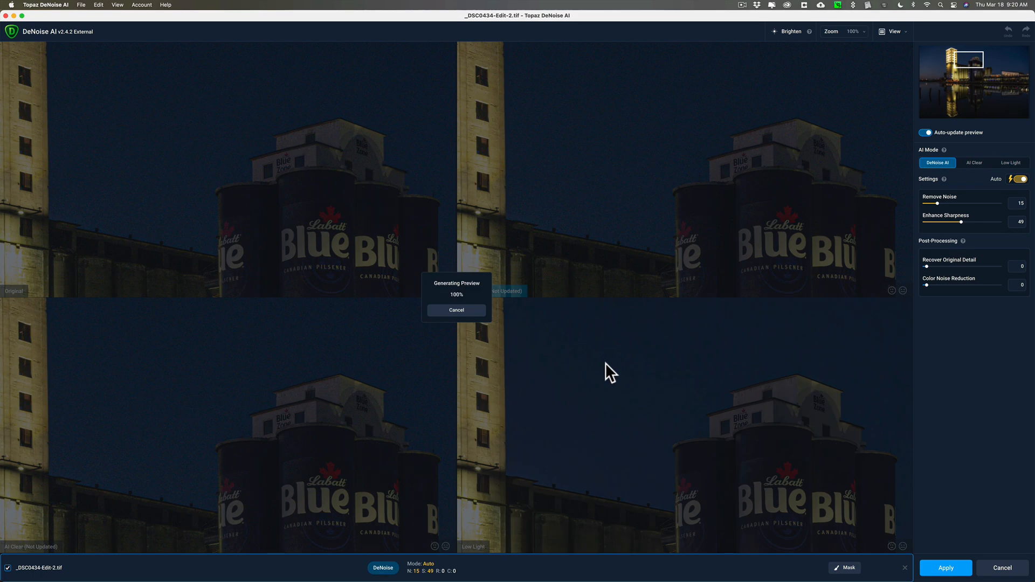
{"action": "left_click", "coordinate": [973, 163]}
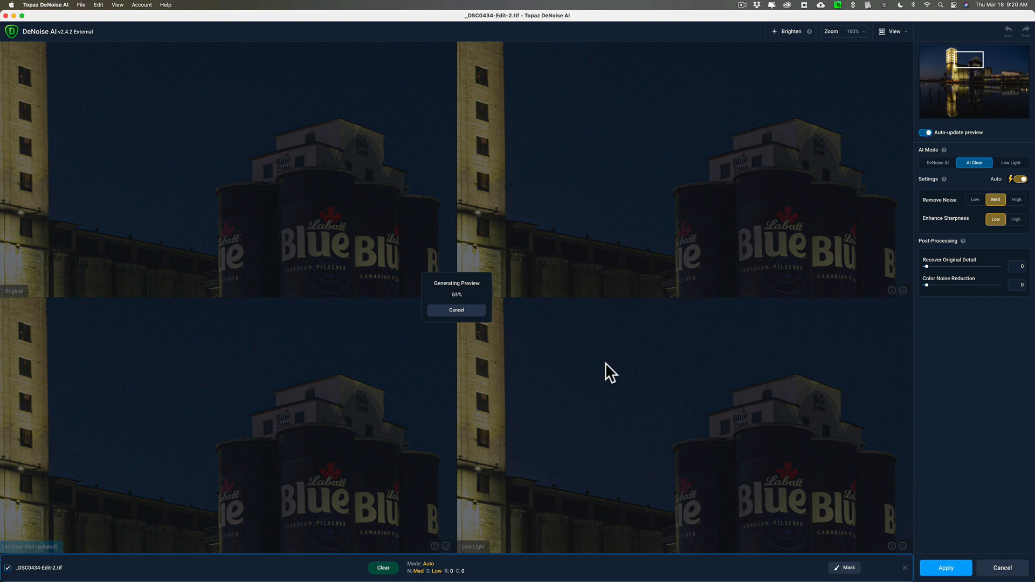
{"action": "left_click", "coordinate": [1010, 163]}
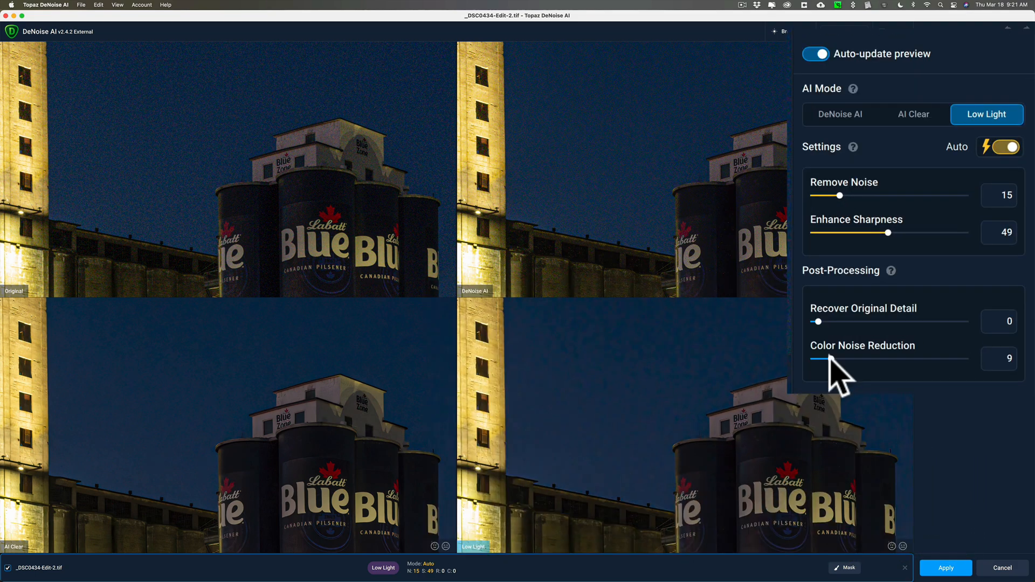
Step: Raise Color Noise Reduction on the Low Light result stepwise up to 30
{"action": "left_click_drag", "start_coordinate": [852, 357], "coordinate": [858, 358]}
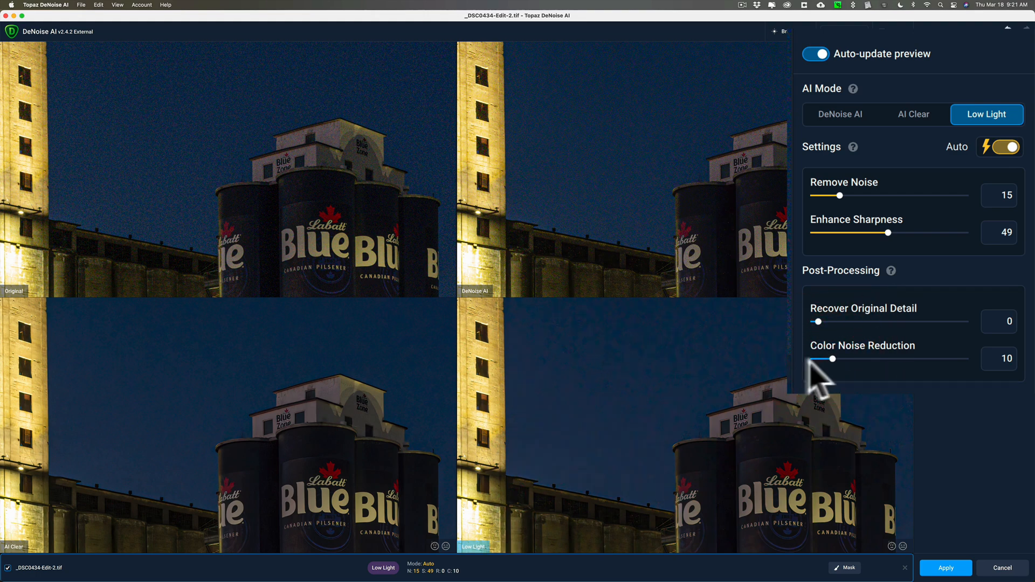
{"action": "left_click_drag", "start_coordinate": [822, 358], "coordinate": [837, 359]}
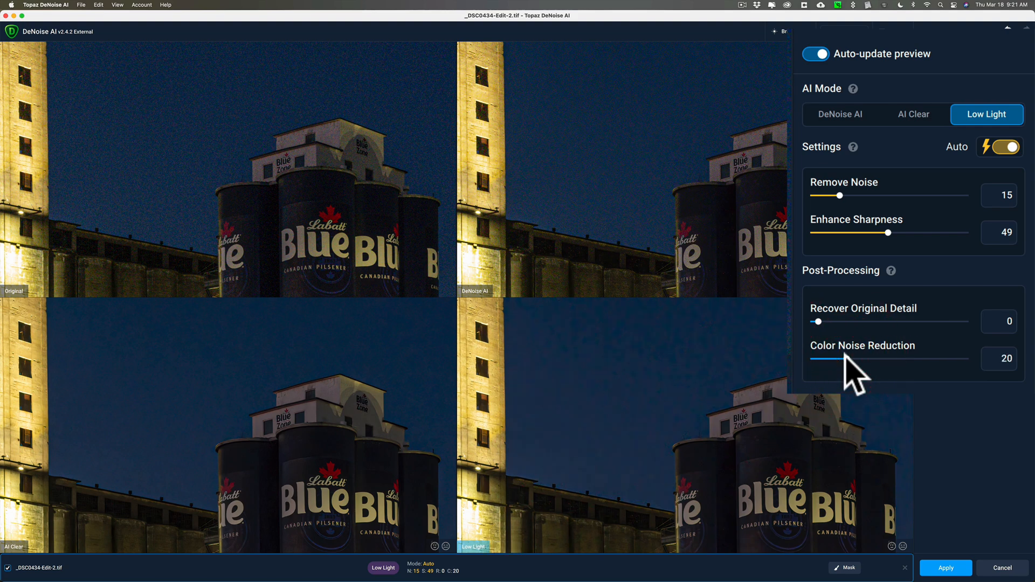
{"action": "left_click_drag", "start_coordinate": [845, 370], "coordinate": [864, 370]}
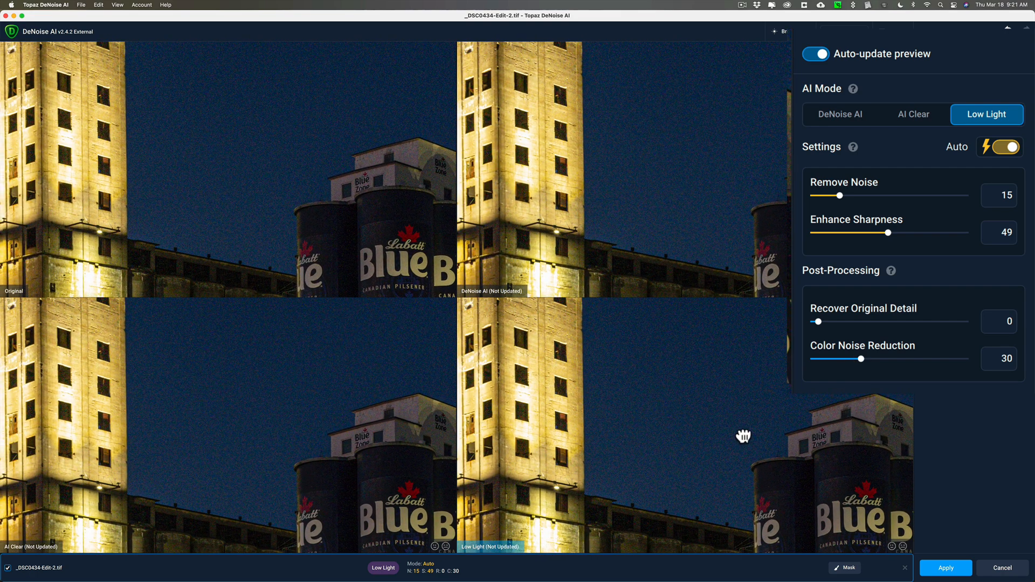
Step: Compare the Low Light result against the DeNoise AI model over the lit tower
{"action": "left_click_drag", "start_coordinate": [743, 437], "coordinate": [716, 420]}
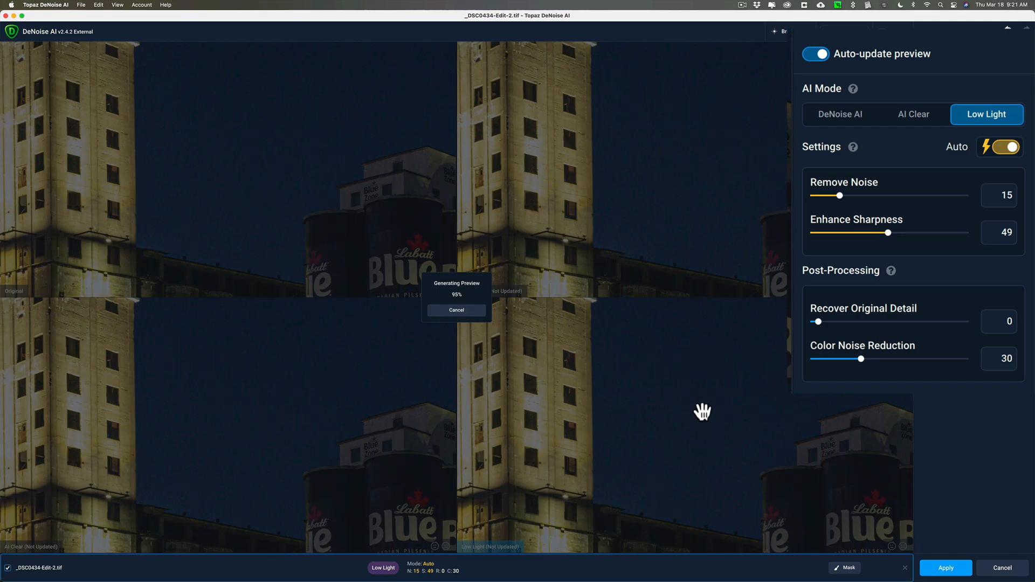
{"action": "left_click", "coordinate": [839, 115]}
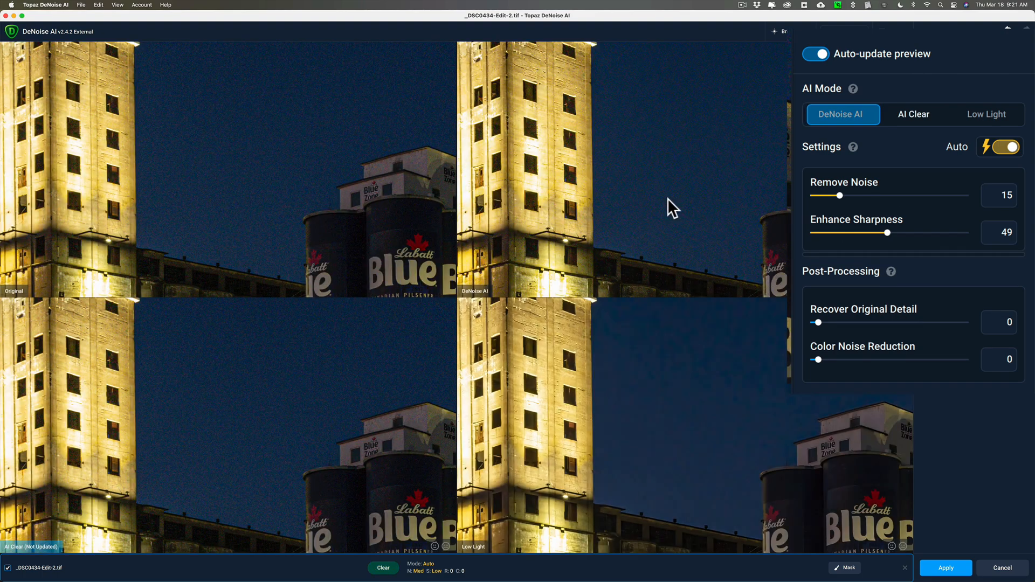
{"action": "left_click", "coordinate": [912, 114]}
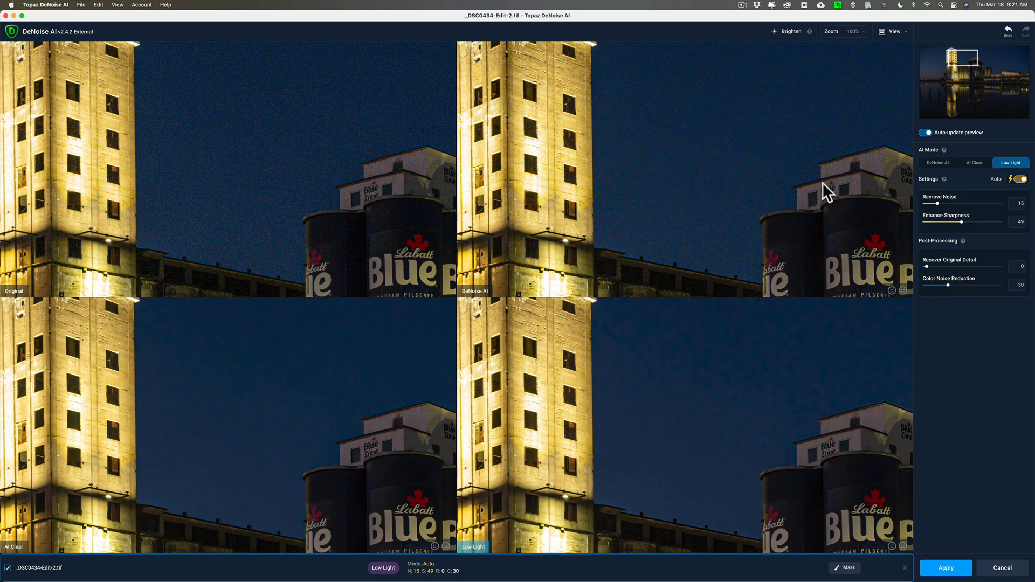
{"action": "mouse_move", "coordinate": [234, 359]}
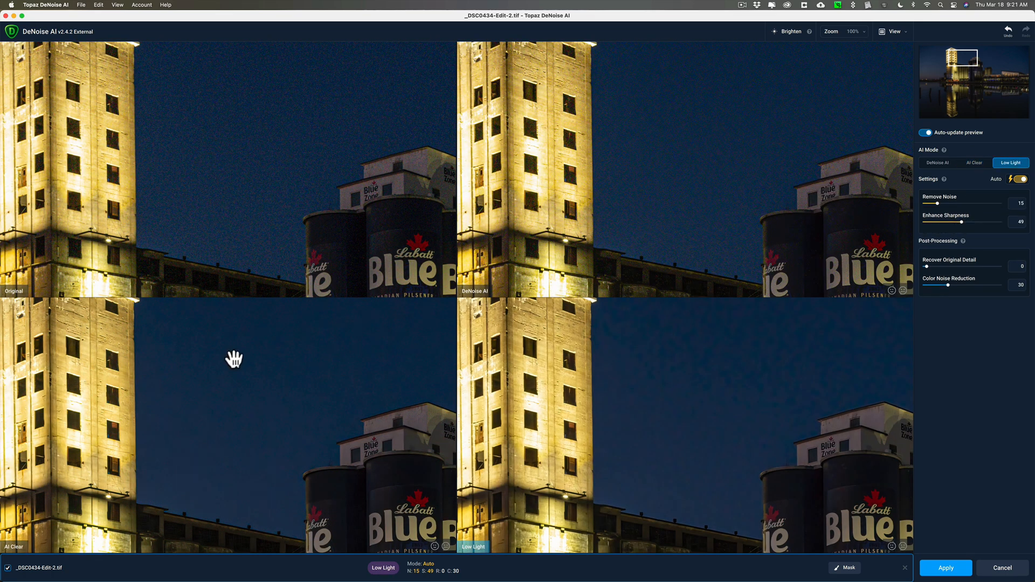
{"action": "mouse_move", "coordinate": [579, 358]}
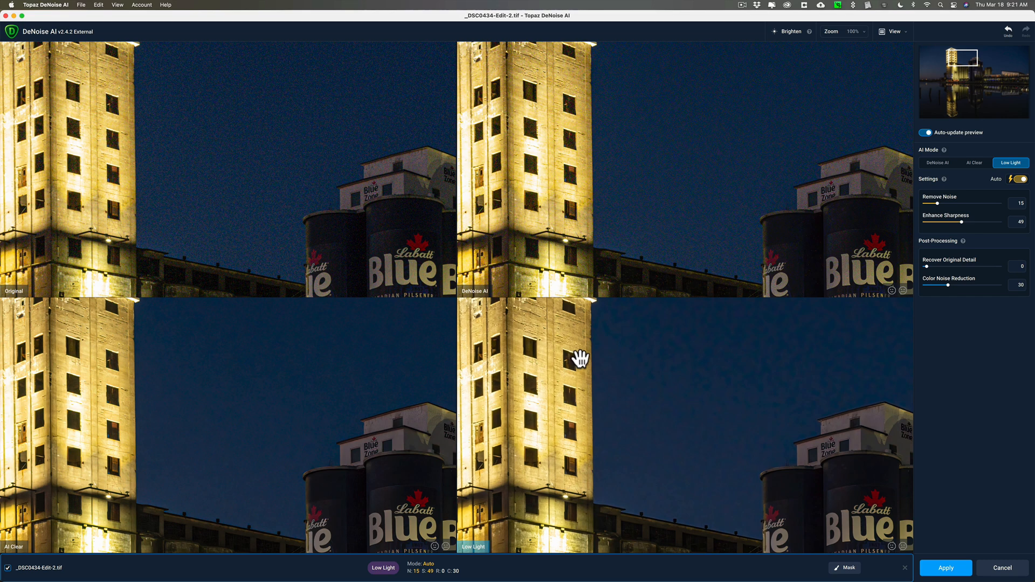
{"action": "mouse_move", "coordinate": [564, 362]}
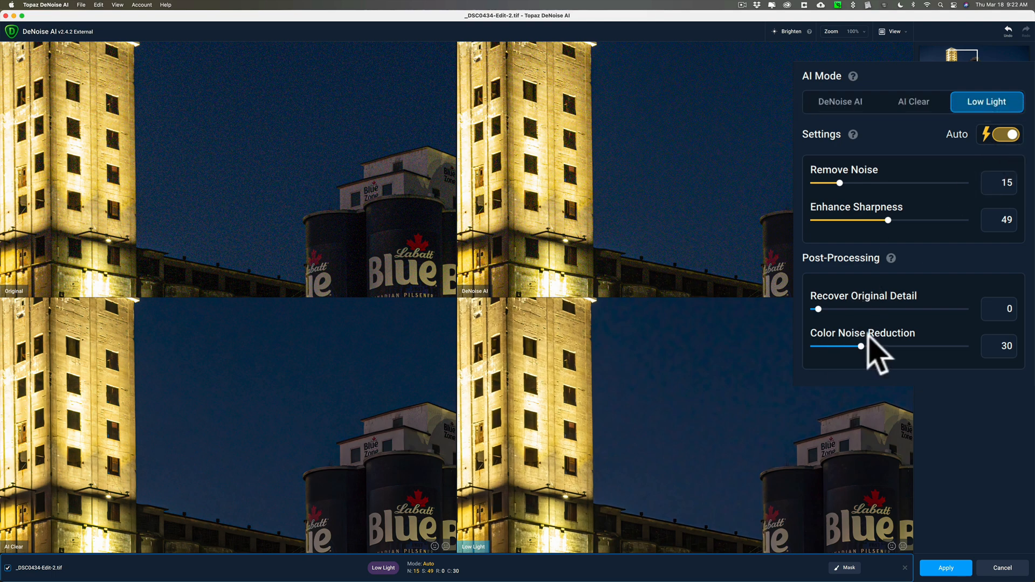
{"action": "mouse_move", "coordinate": [944, 369]}
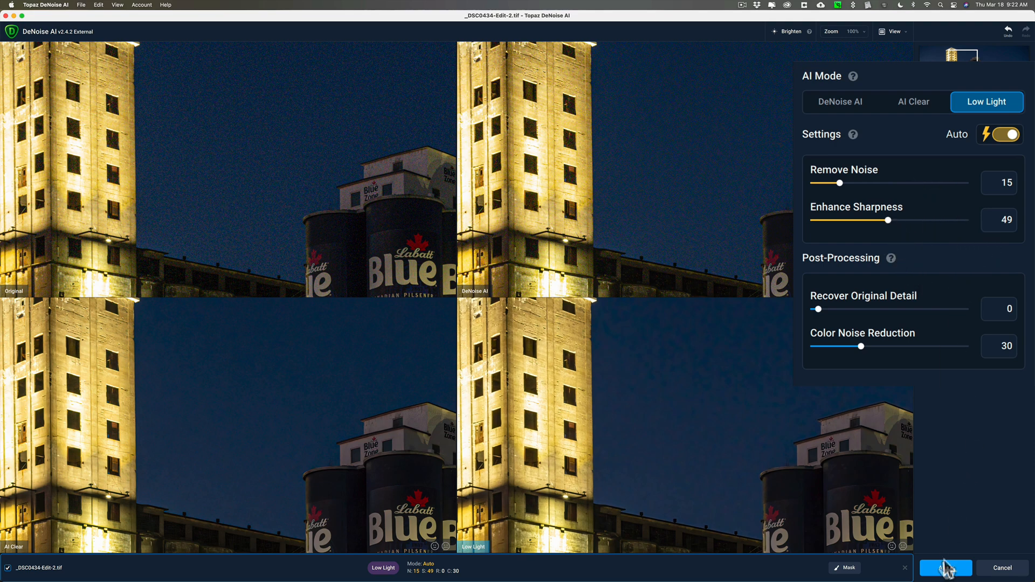
Step: Apply the Low Light result (noise 15, sharpness 49, colour 30) and save it back to Lightroom
{"action": "left_click", "coordinate": [945, 568]}
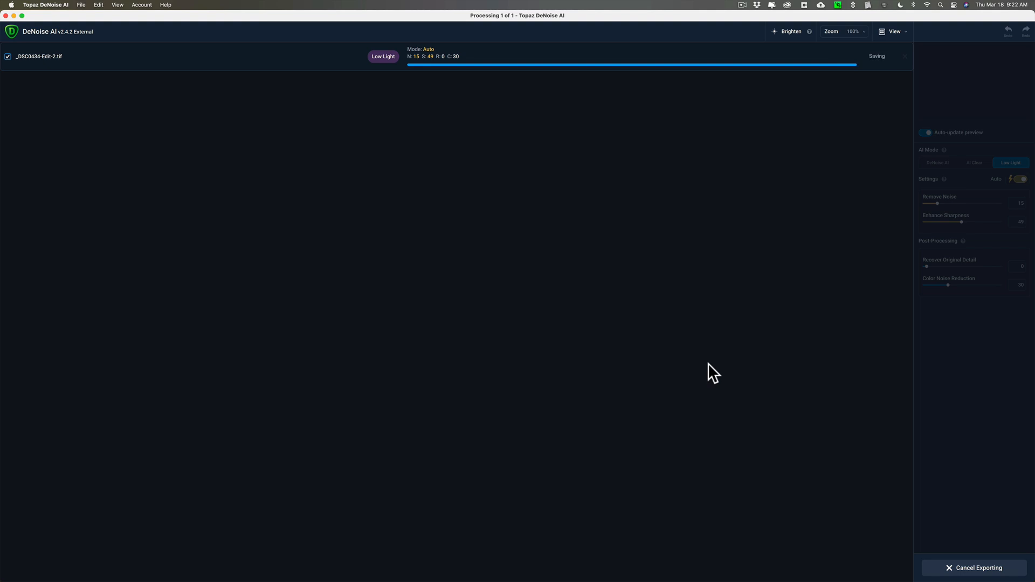
{"action": "mouse_move", "coordinate": [485, 308]}
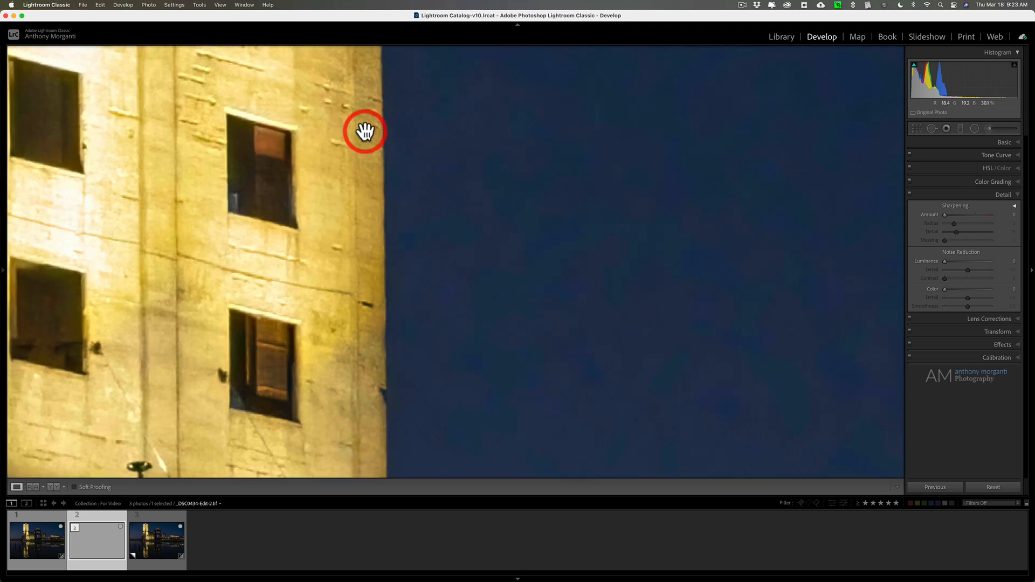
{"action": "mouse_move", "coordinate": [455, 153]}
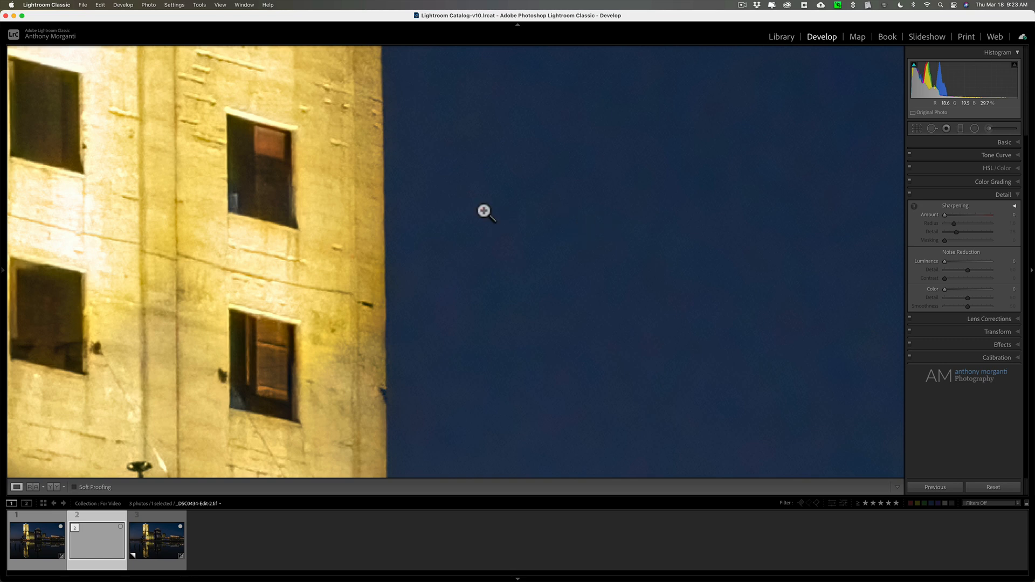
Step: Zoom to 100% on the tower edge and sky, then lock the zoom position across photos
{"action": "left_click", "coordinate": [484, 210]}
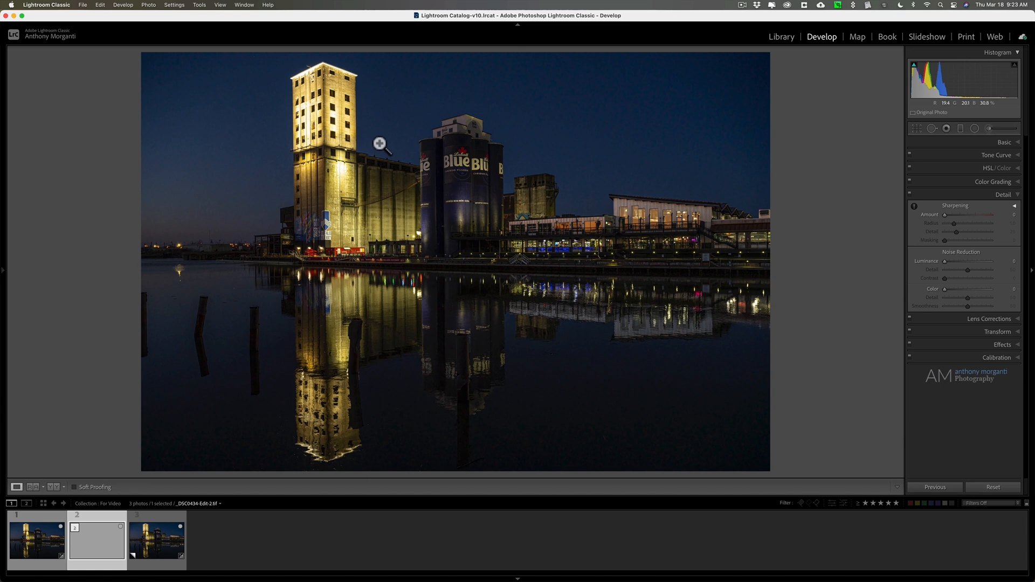
{"action": "left_click", "coordinate": [379, 143]}
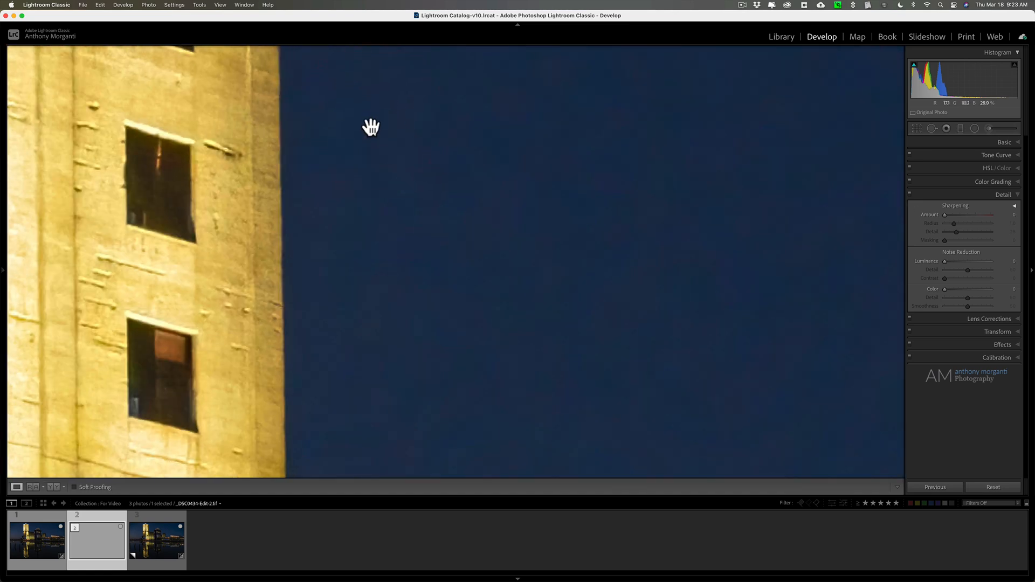
{"action": "mouse_move", "coordinate": [186, 30]}
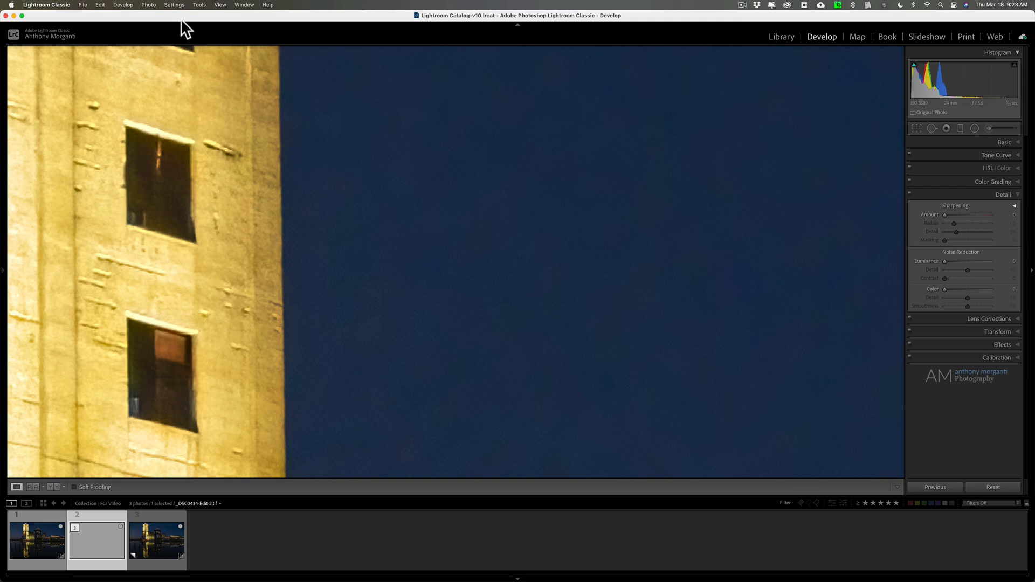
{"action": "left_click", "coordinate": [186, 9]}
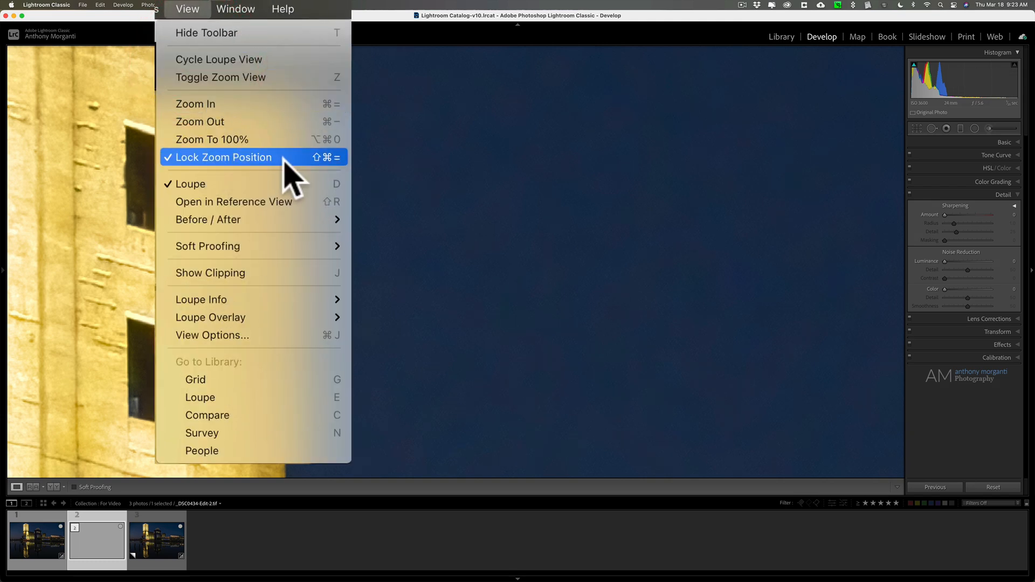
{"action": "left_click", "coordinate": [223, 157]}
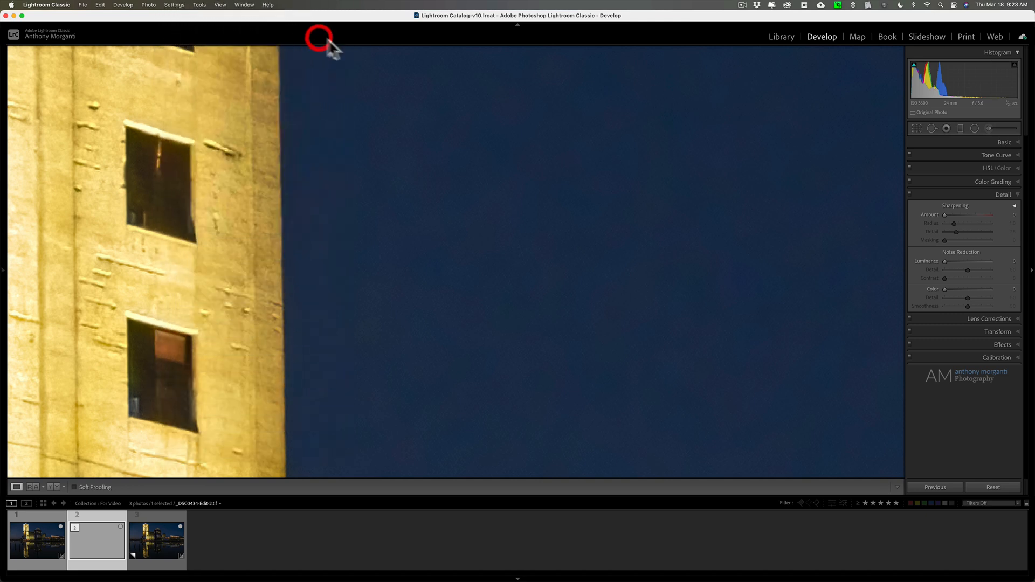
{"action": "left_click", "coordinate": [36, 540]}
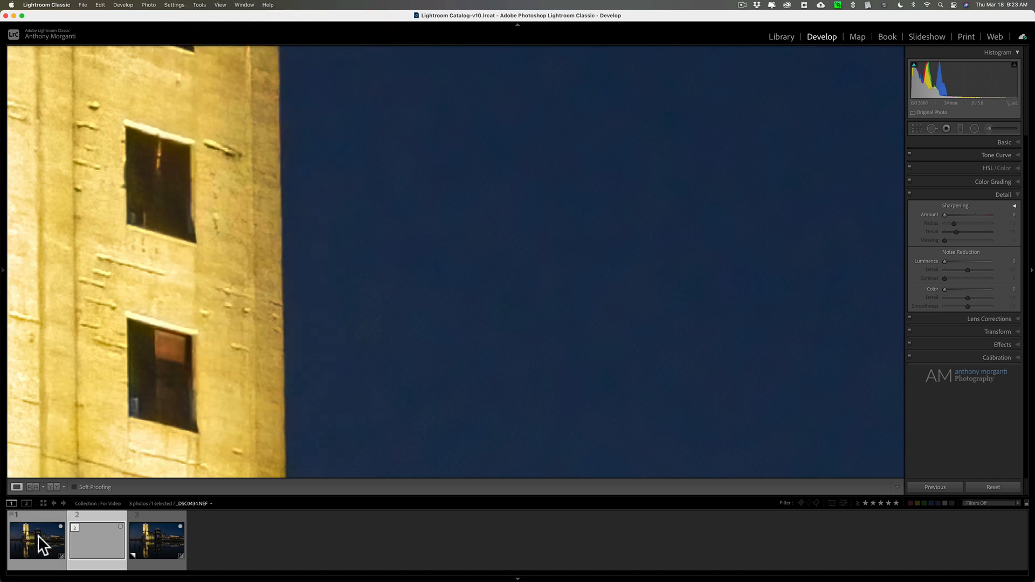
{"action": "left_click", "coordinate": [36, 541]}
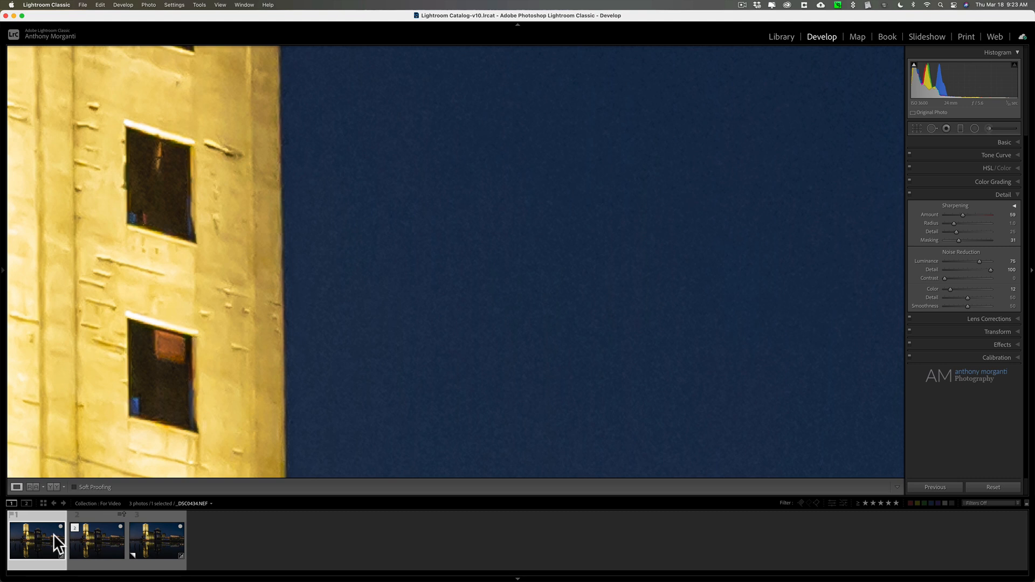
{"action": "left_click", "coordinate": [156, 537]}
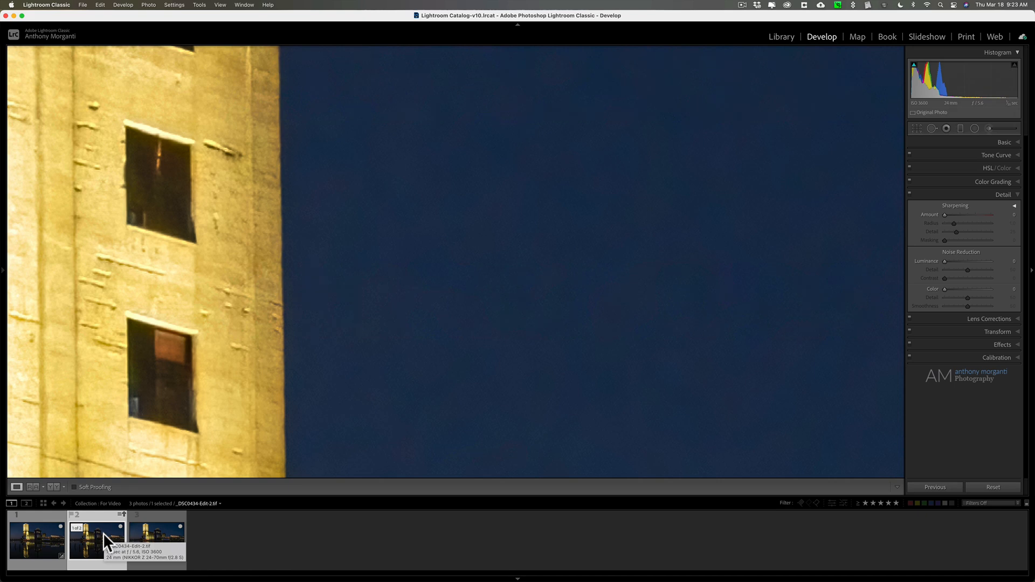
{"action": "left_click", "coordinate": [156, 540]}
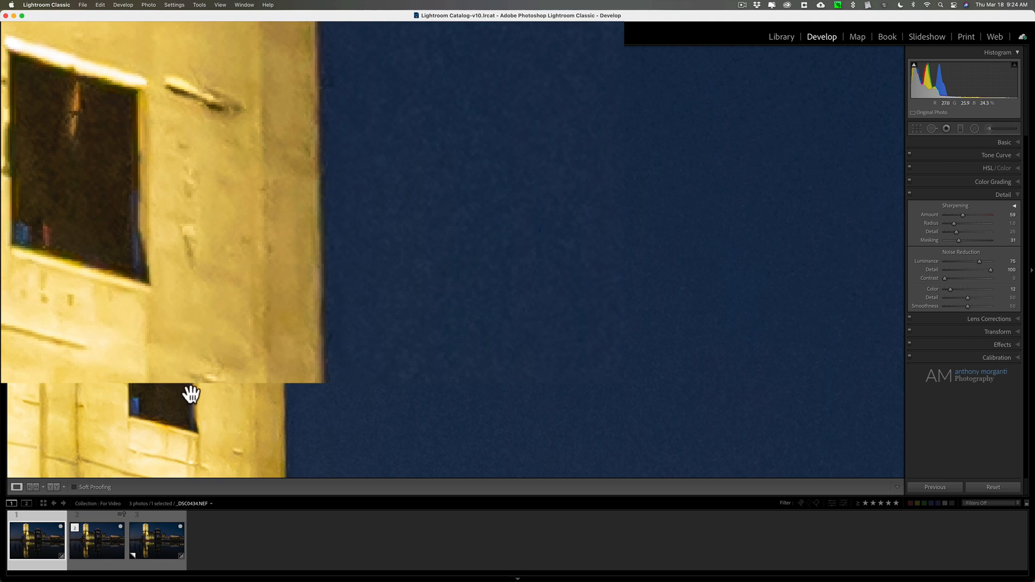
{"action": "left_click", "coordinate": [96, 540]}
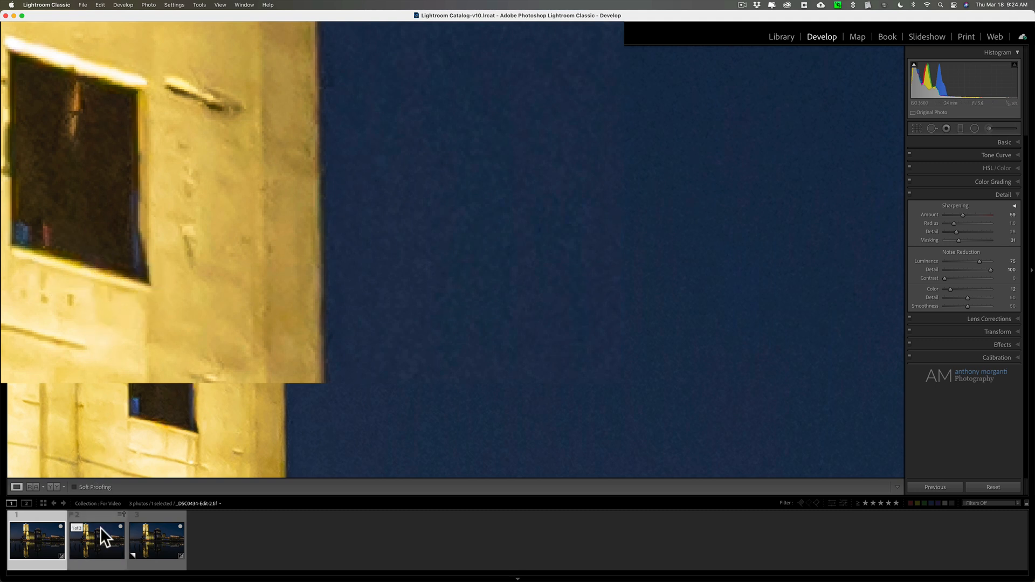
{"action": "left_click", "coordinate": [910, 195]}
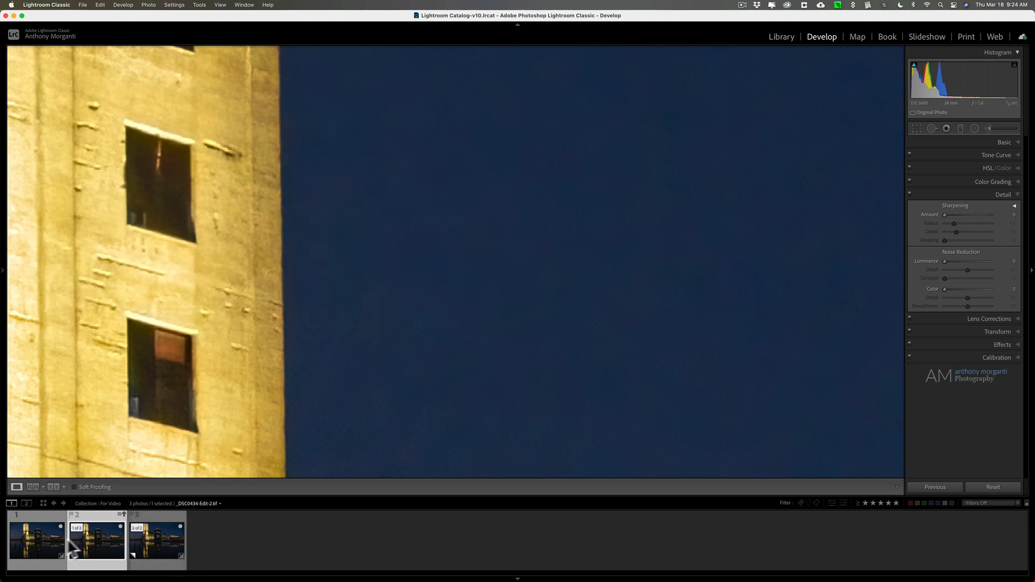
Step: Flip between the Lightroom-only edit and DeNoise AI version up close, then return to Fit view
{"action": "left_click", "coordinate": [36, 540]}
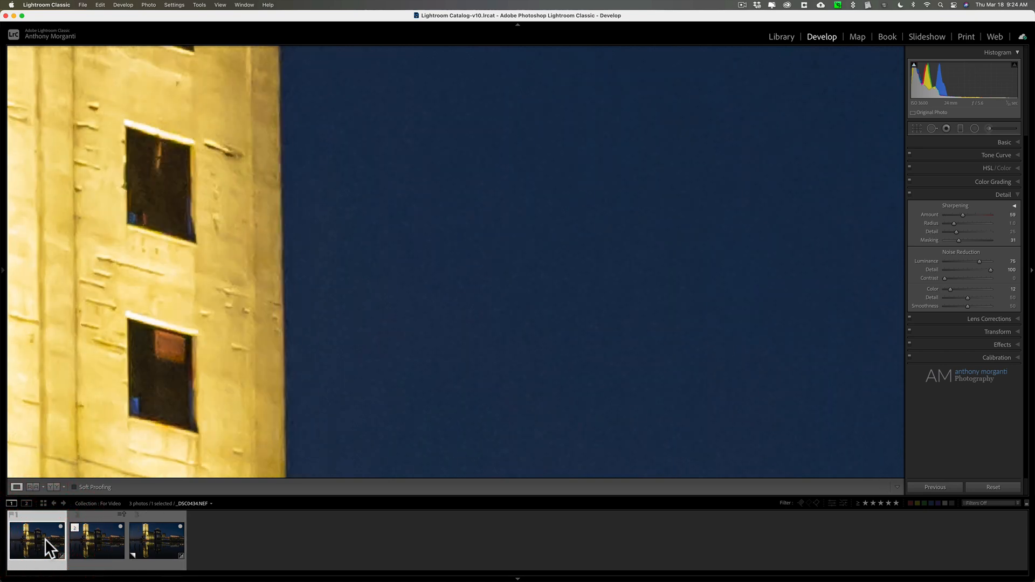
{"action": "left_click", "coordinate": [96, 539]}
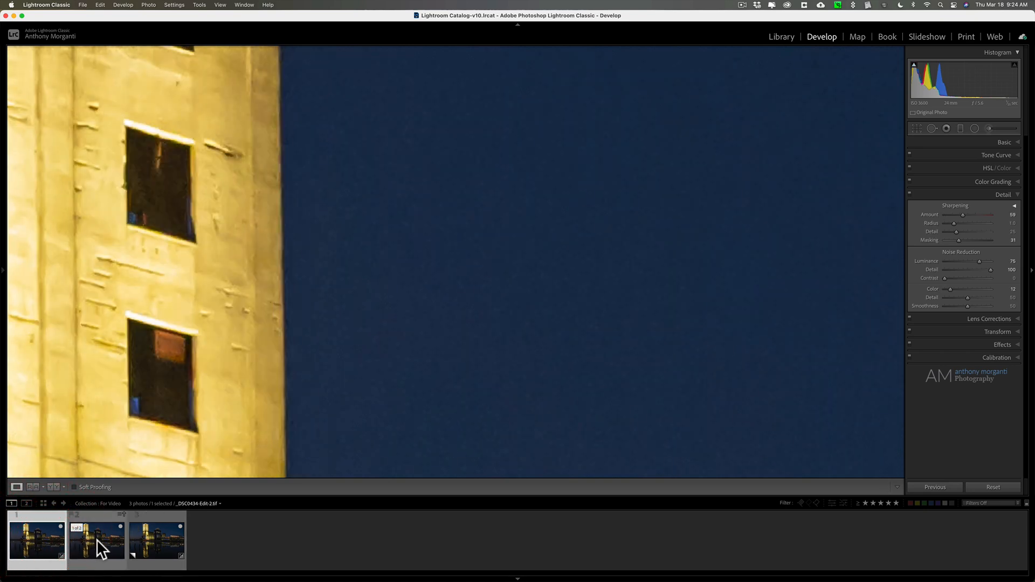
{"action": "mouse_move", "coordinate": [97, 545]}
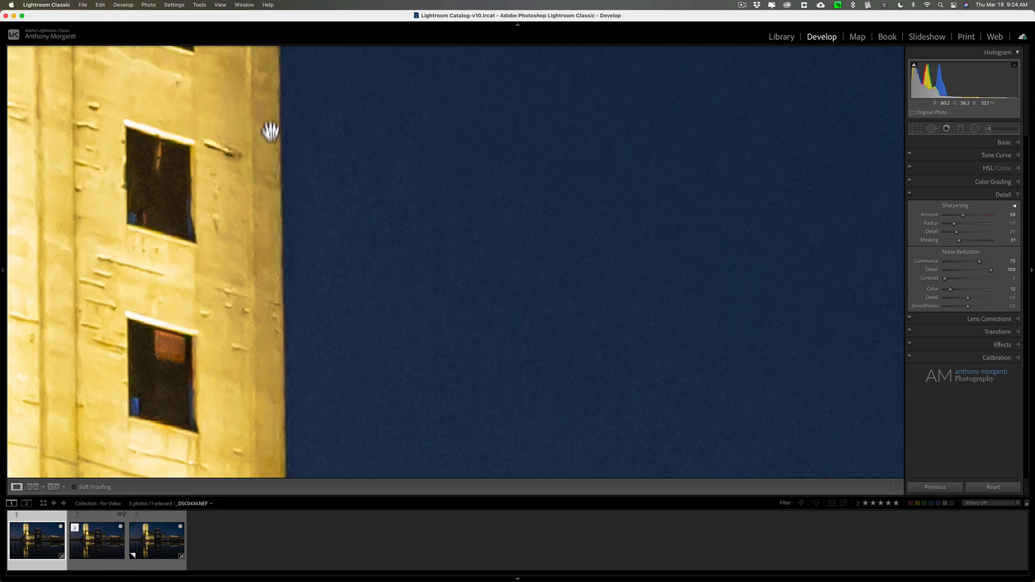
{"action": "mouse_move", "coordinate": [272, 245]}
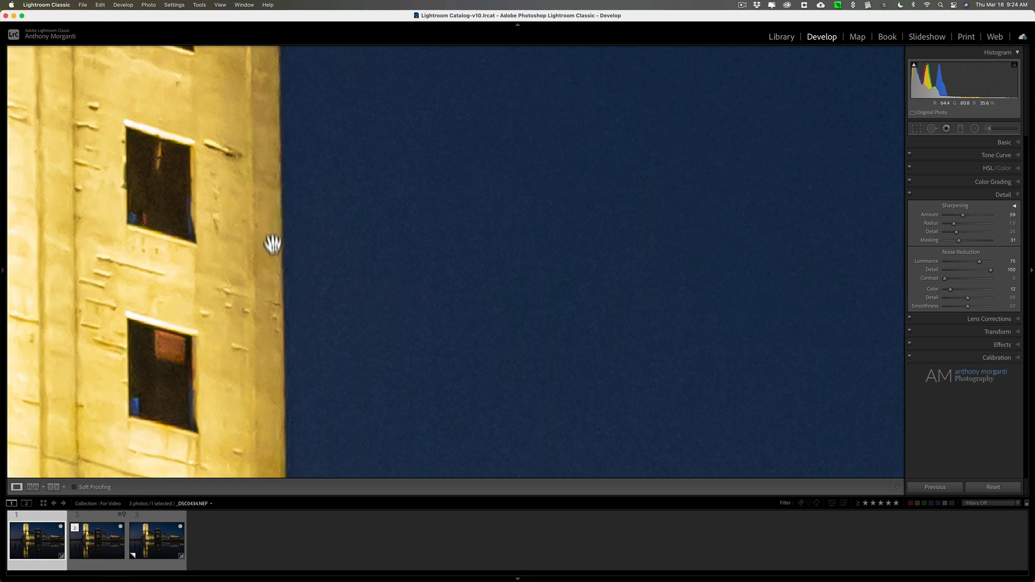
{"action": "left_click", "coordinate": [97, 540]}
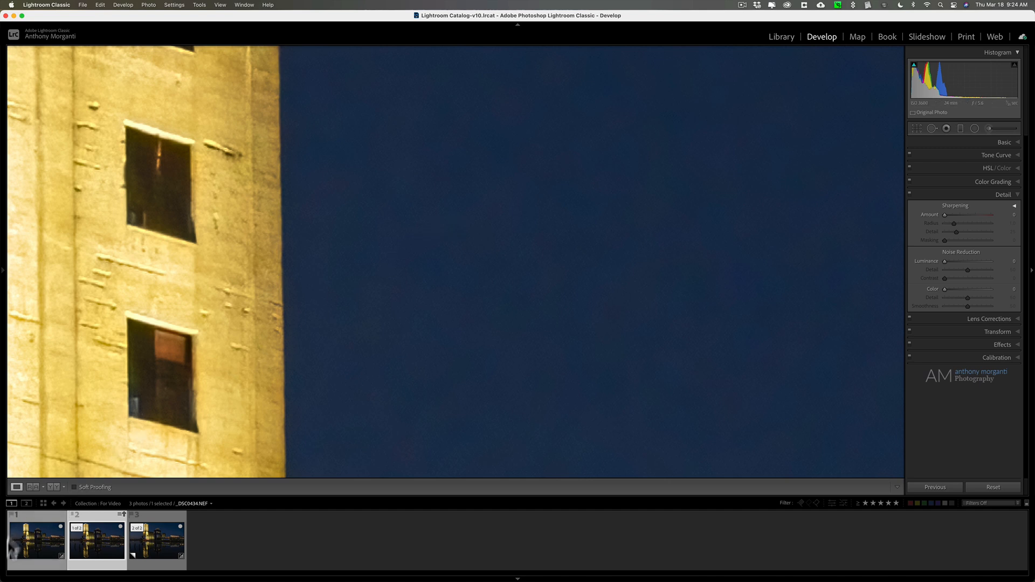
{"action": "mouse_move", "coordinate": [40, 553]}
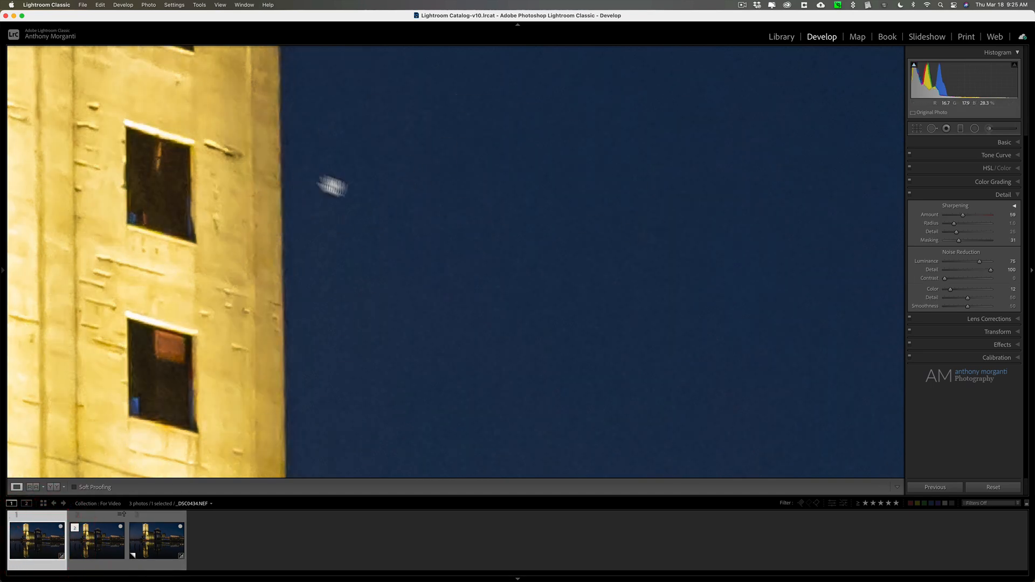
{"action": "left_click", "coordinate": [96, 539]}
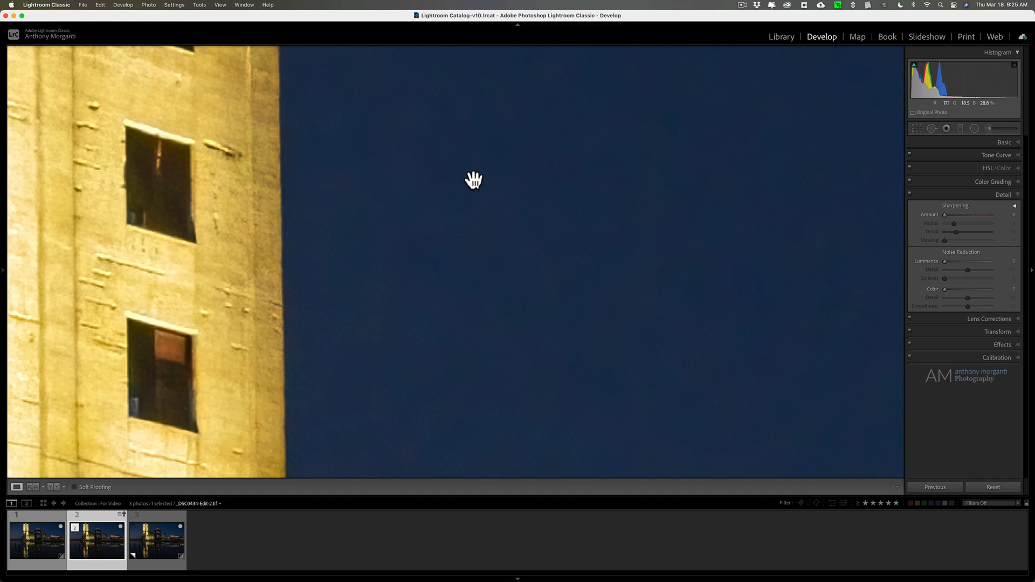
{"action": "left_click", "coordinate": [473, 180]}
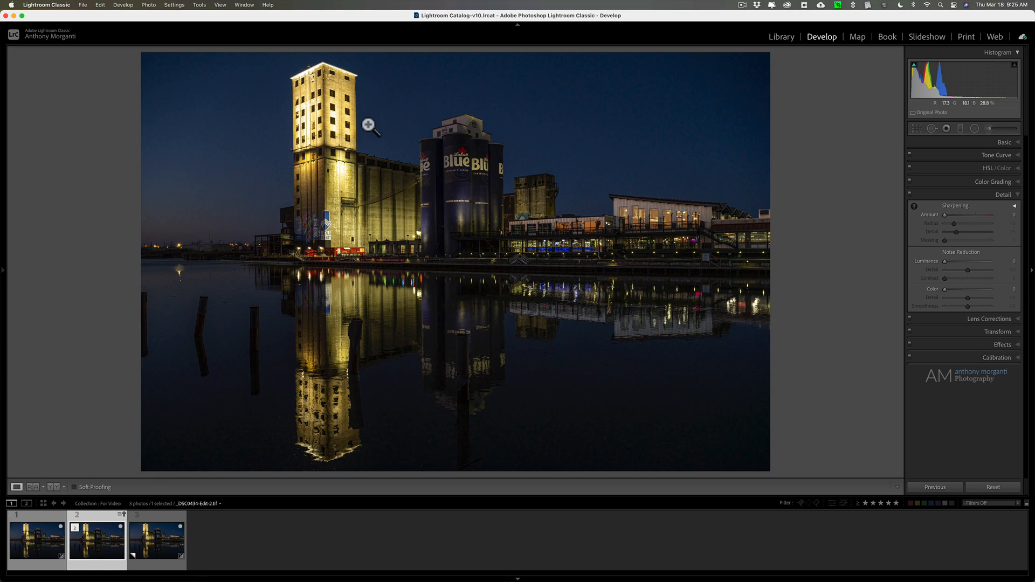
Step: Zoom in on the tower windows and raise the denoised photo's Sharpening Amount to 42
{"action": "left_click", "coordinate": [369, 125]}
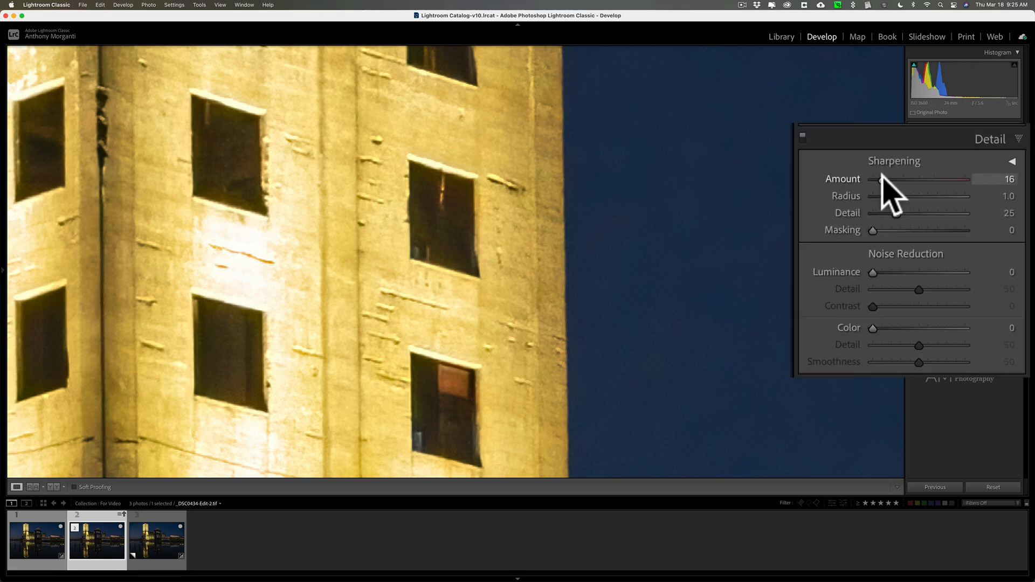
{"action": "left_click_drag", "start_coordinate": [884, 179], "coordinate": [895, 179]}
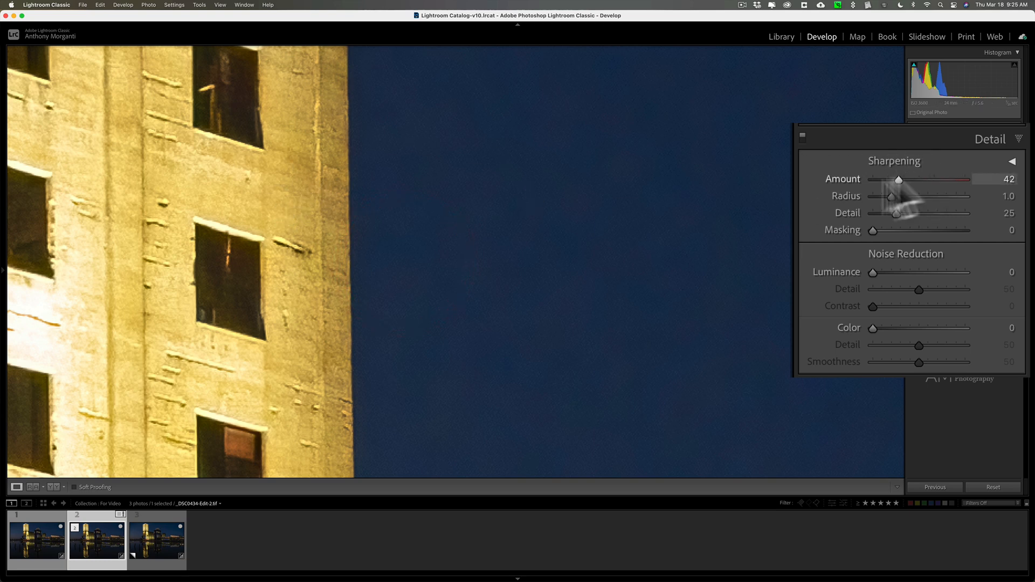
Step: Flip between the Lightroom-only raw edit and the DeNoise AI version, ending on the raw edit
{"action": "left_click", "coordinate": [36, 539]}
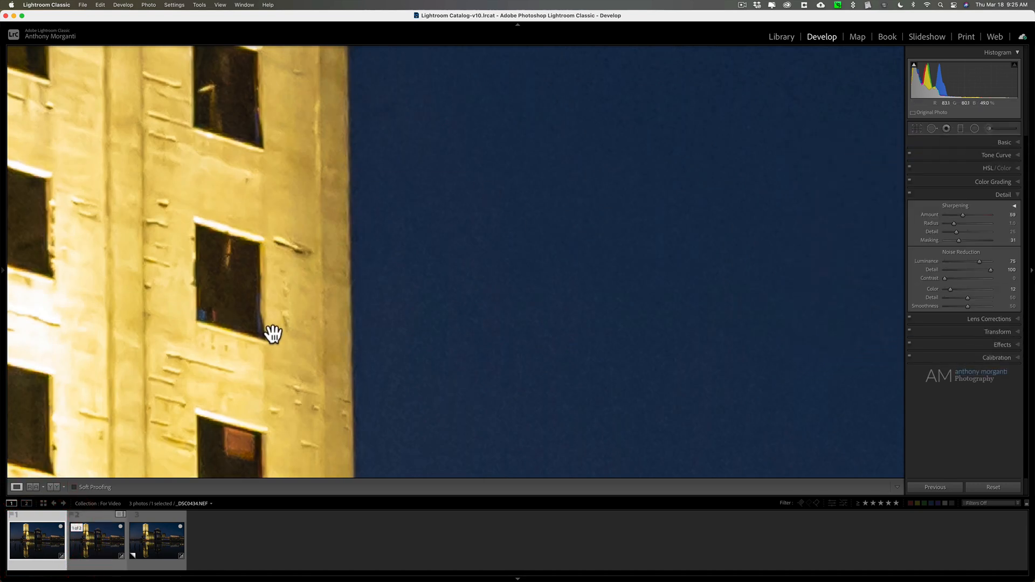
{"action": "left_click", "coordinate": [96, 541]}
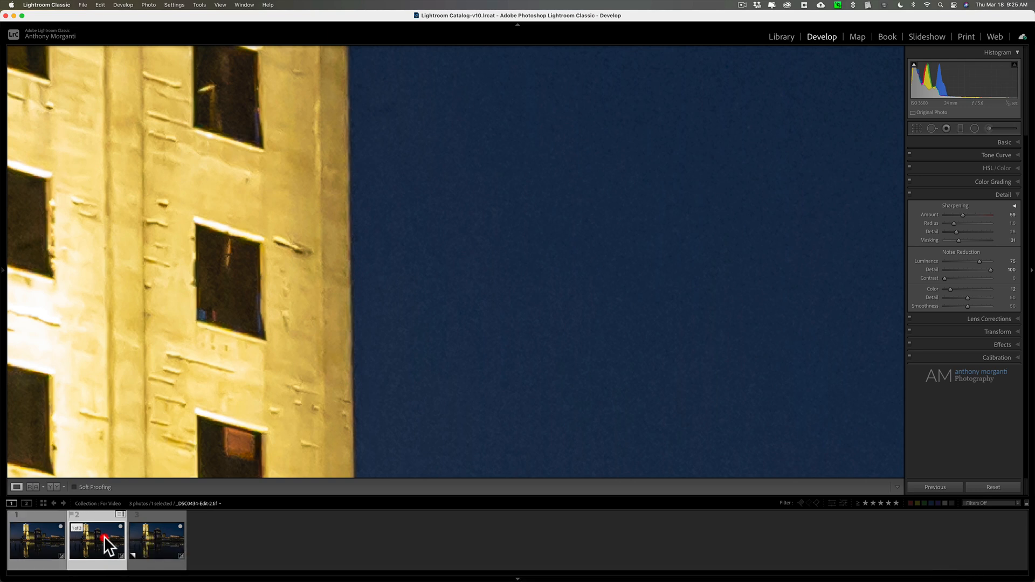
{"action": "left_click", "coordinate": [36, 540]}
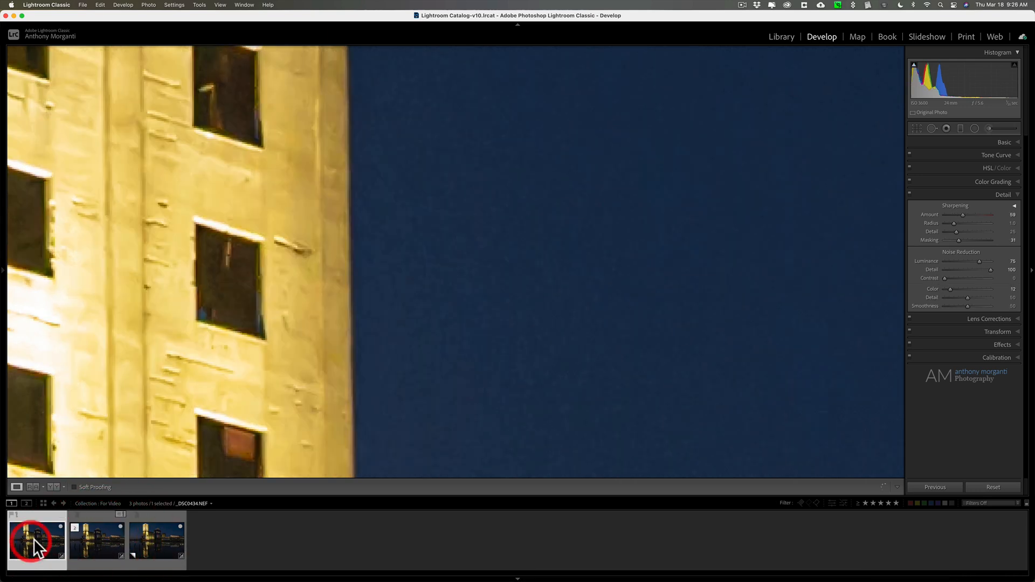